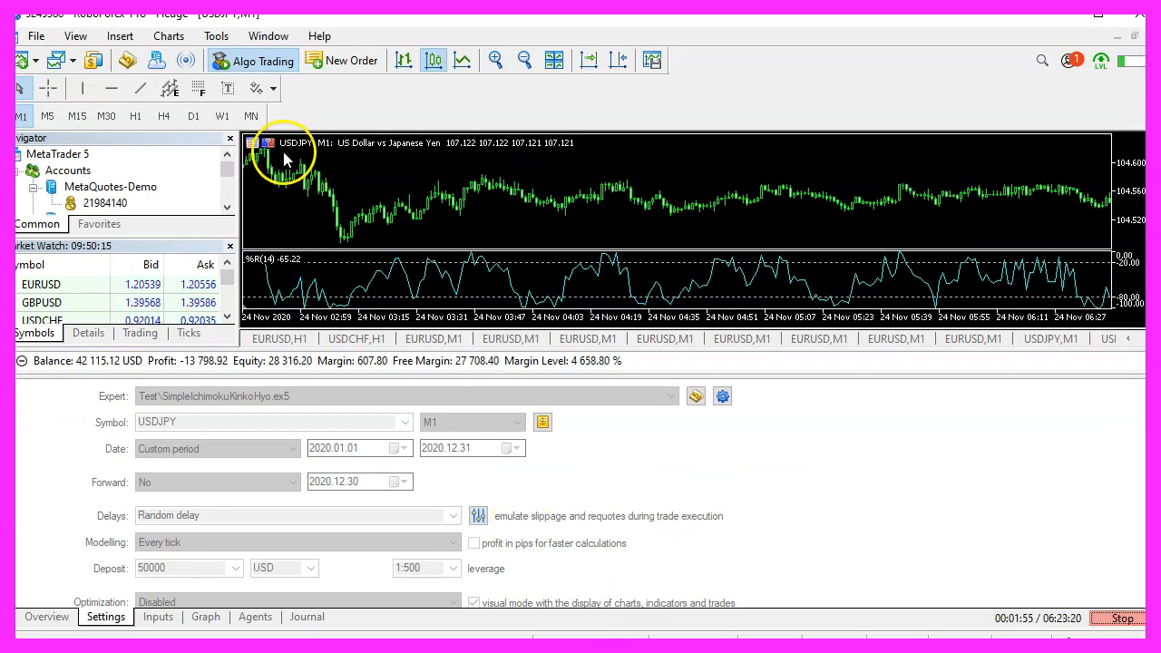
pyautogui.moveTo(127, 60)
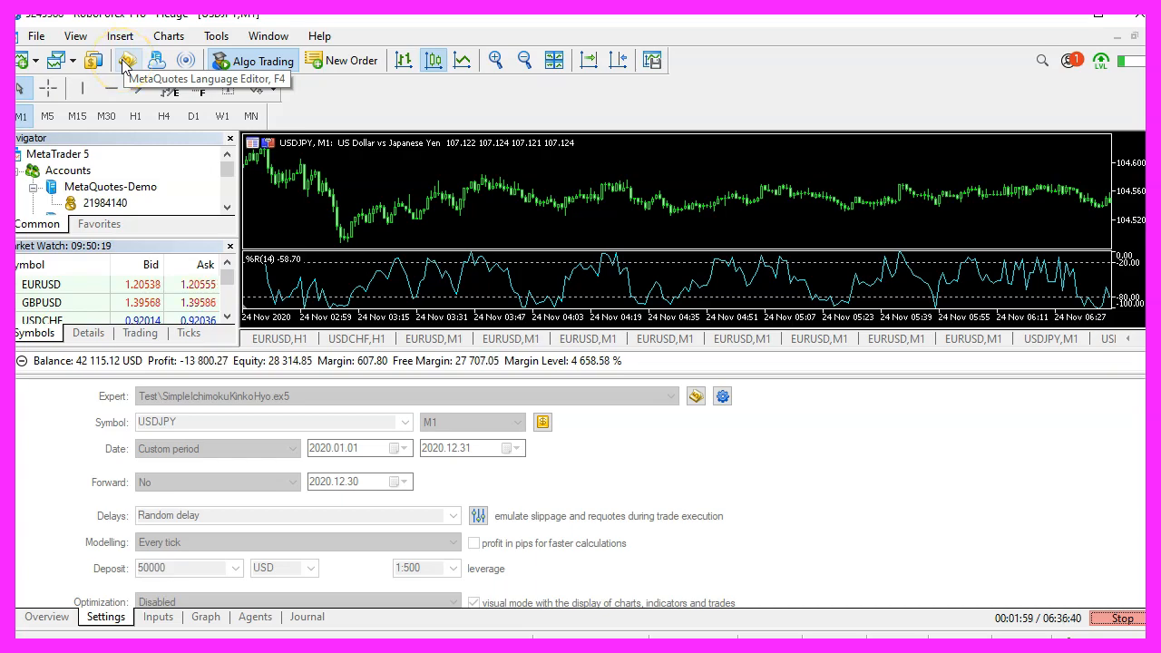
# - Launch MetaEditor from the MetaTrader 5 toolbar
pyautogui.click(128, 60)
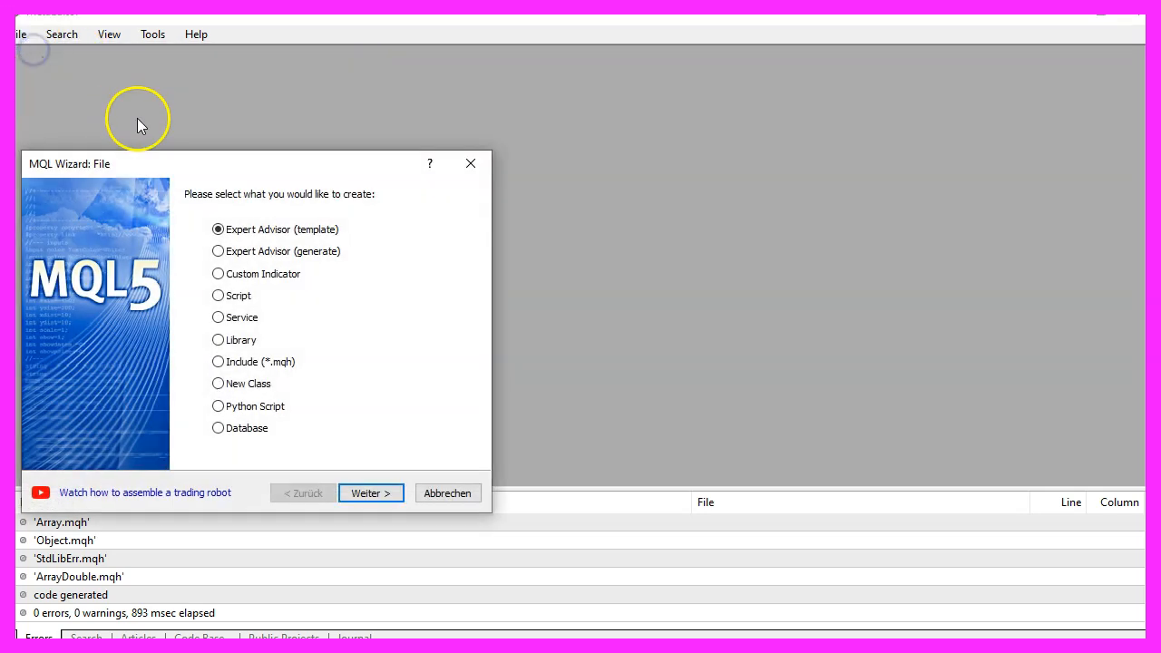
pyautogui.moveTo(349, 382)
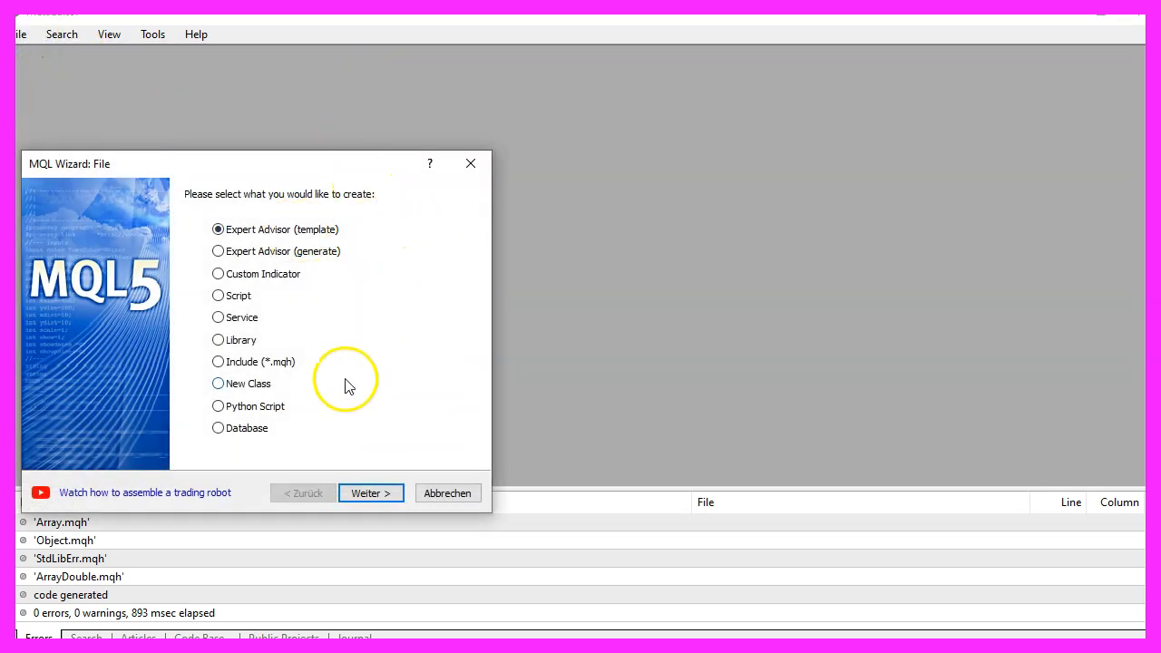
# - Generate the Expert Advisor template as Experts\Basics\SimpleIchimokuKinkoHyo, skipping extra event handlers
pyautogui.click(370, 493)
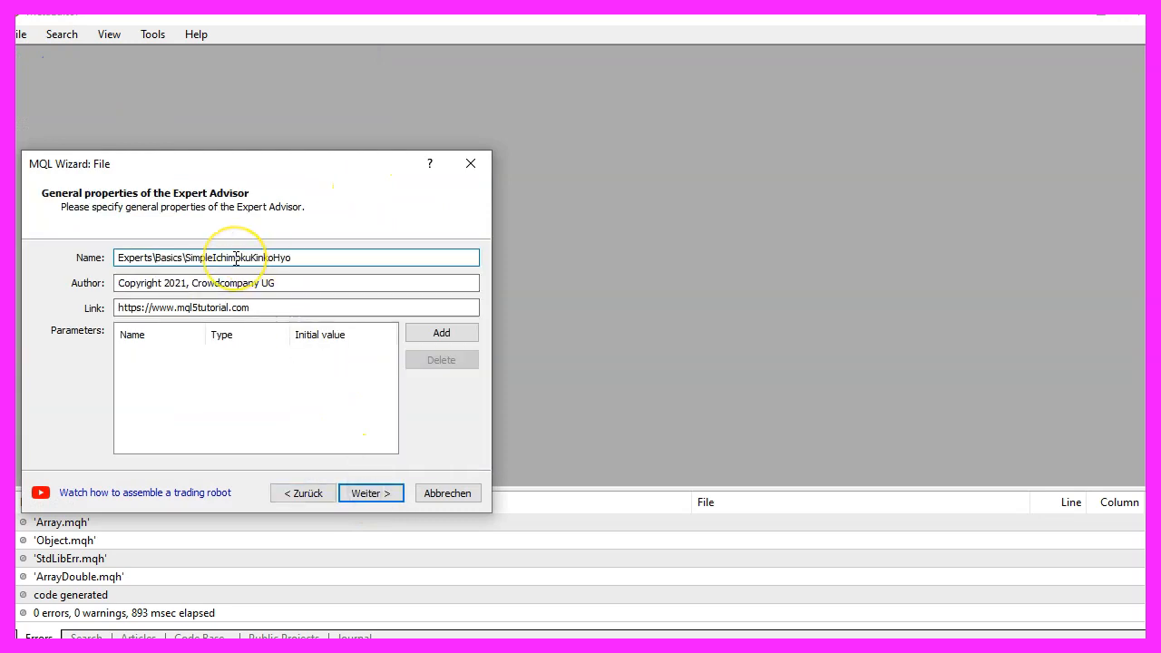
pyautogui.doubleClick(239, 257)
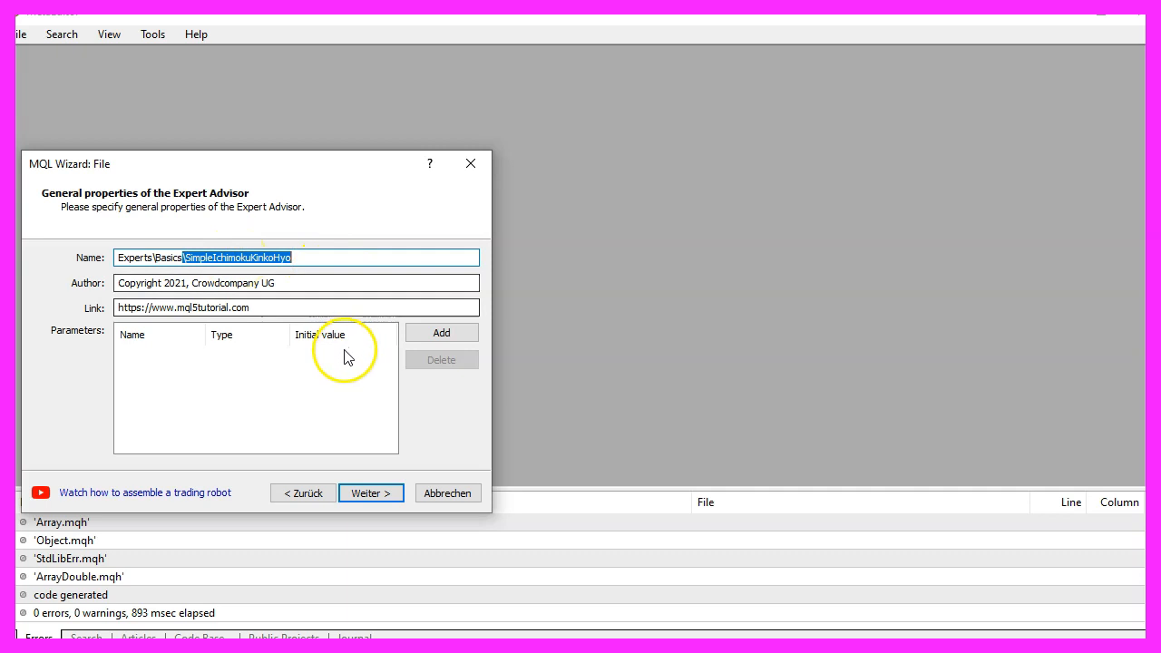
pyautogui.click(370, 493)
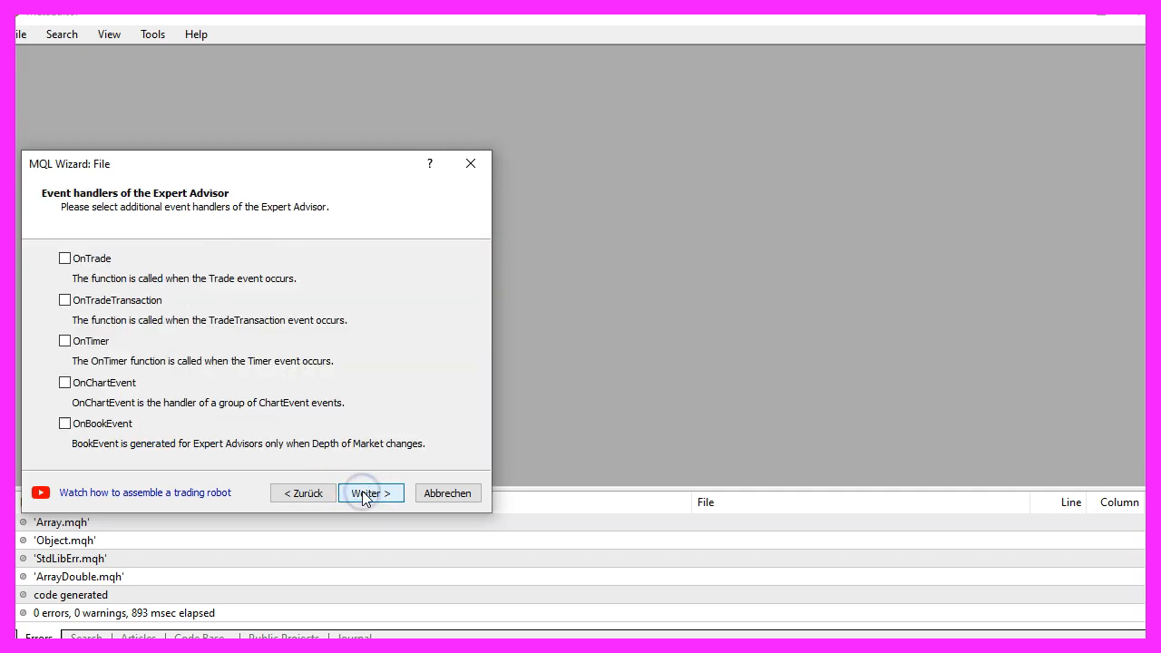
pyautogui.click(370, 493)
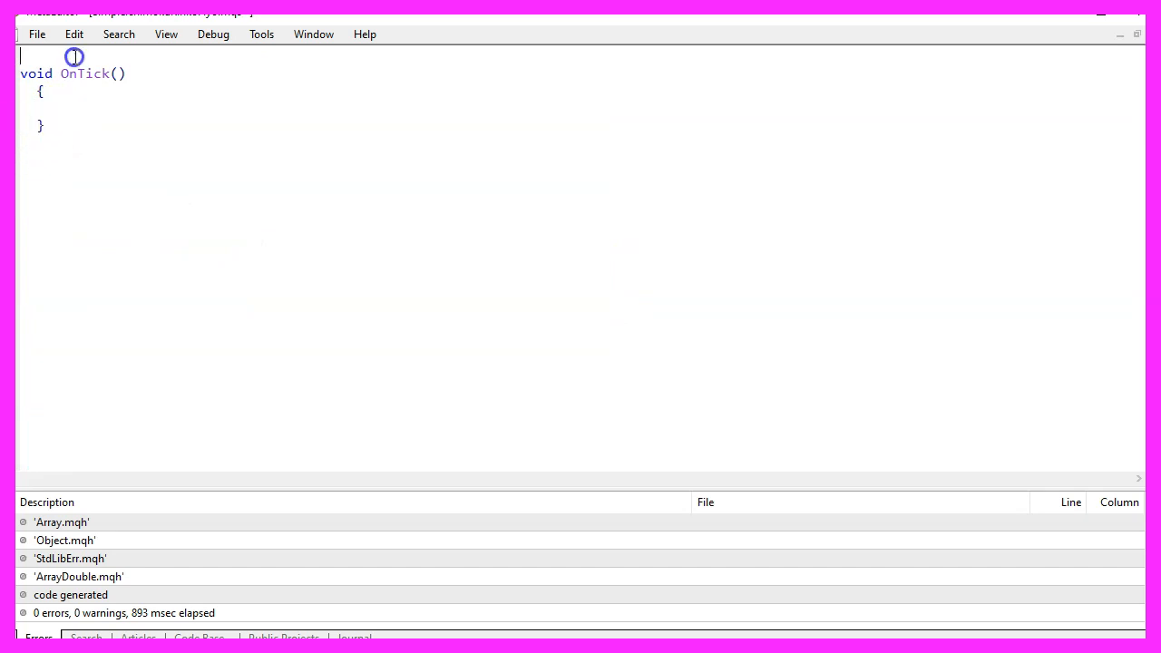
# - Add #include <Indicators/Trend.mqh> as the first line of the source
pyautogui.write('#include <Indicators/Trend.mqh>')
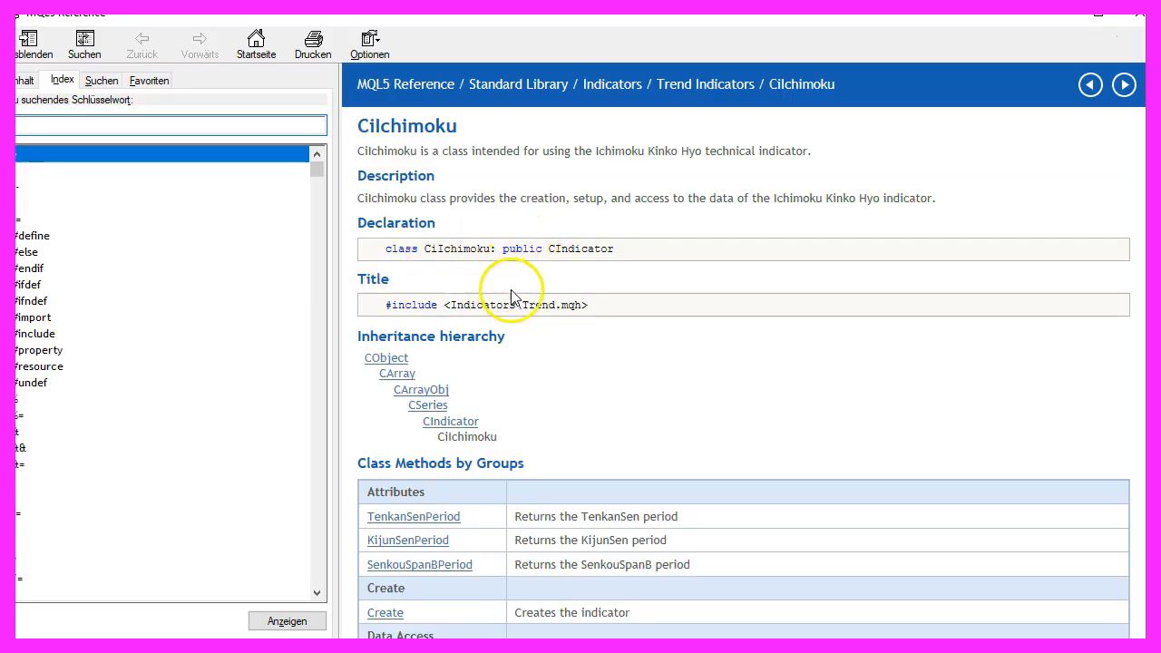
# - Scroll the CiIchimoku reference page to review its line-reading methods
pyautogui.scroll(-3)
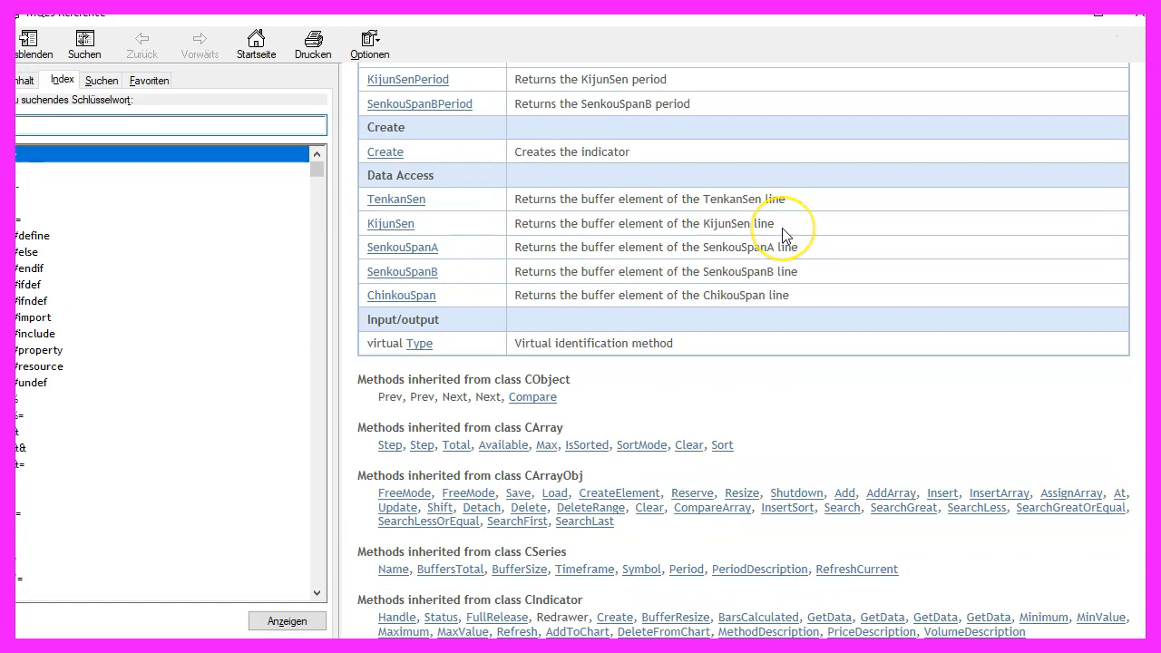
pyautogui.moveTo(334, 478)
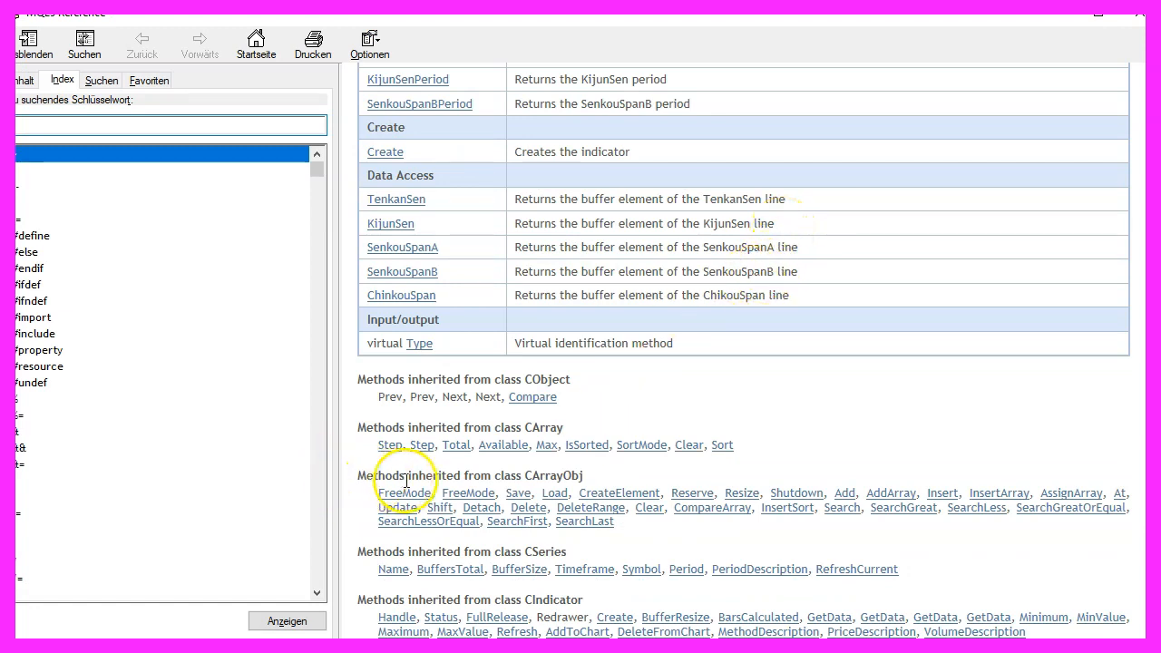
pyautogui.moveTo(485, 576)
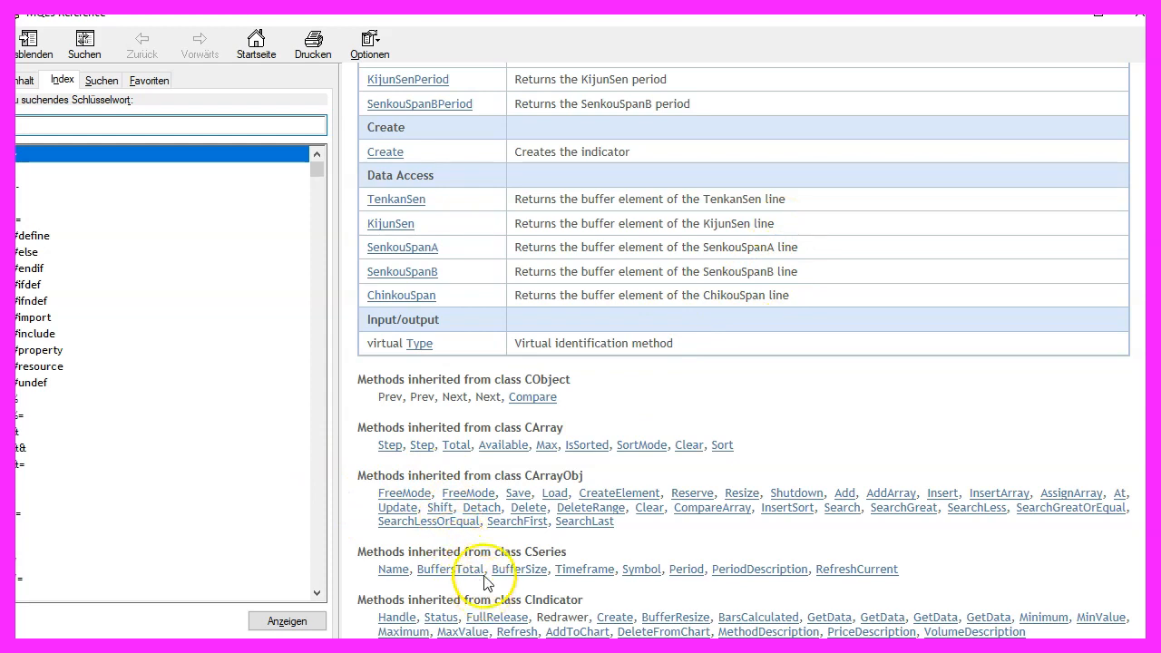
pyautogui.scroll(3)
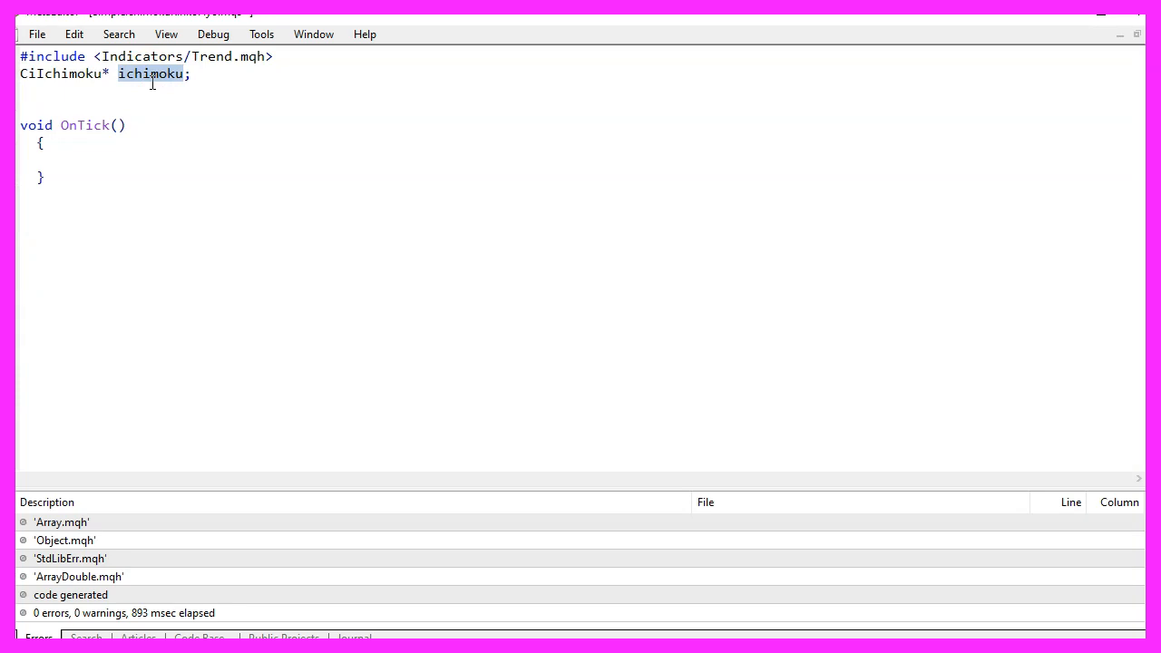
pyautogui.moveTo(175, 81)
pyautogui.write('void OnInit()')
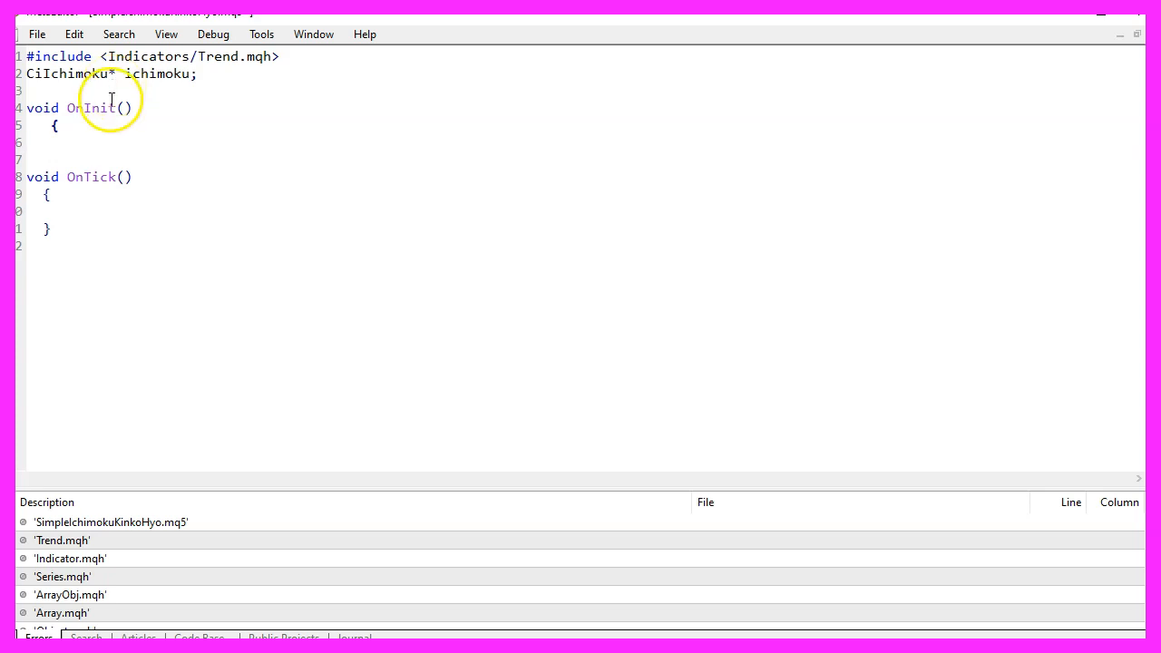
# - In OnInit, create the indicator object with ichimoku = new CiIchimoku()
pyautogui.doubleClick(90, 107)
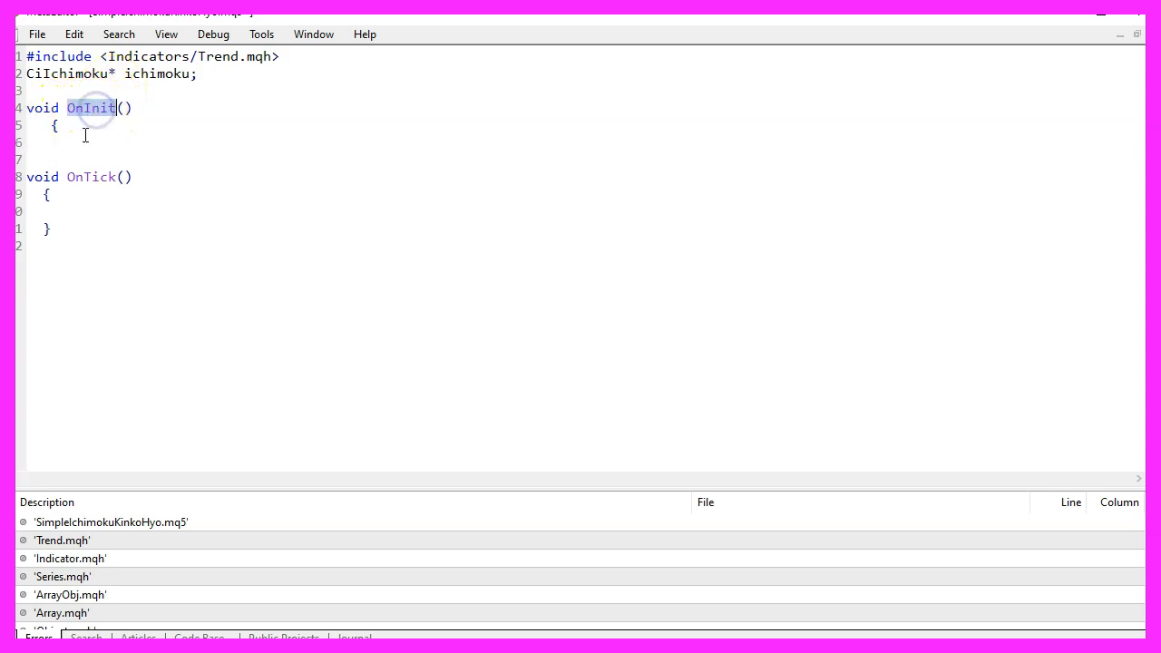
pyautogui.write('ichimoku = new CiIchimoku();')
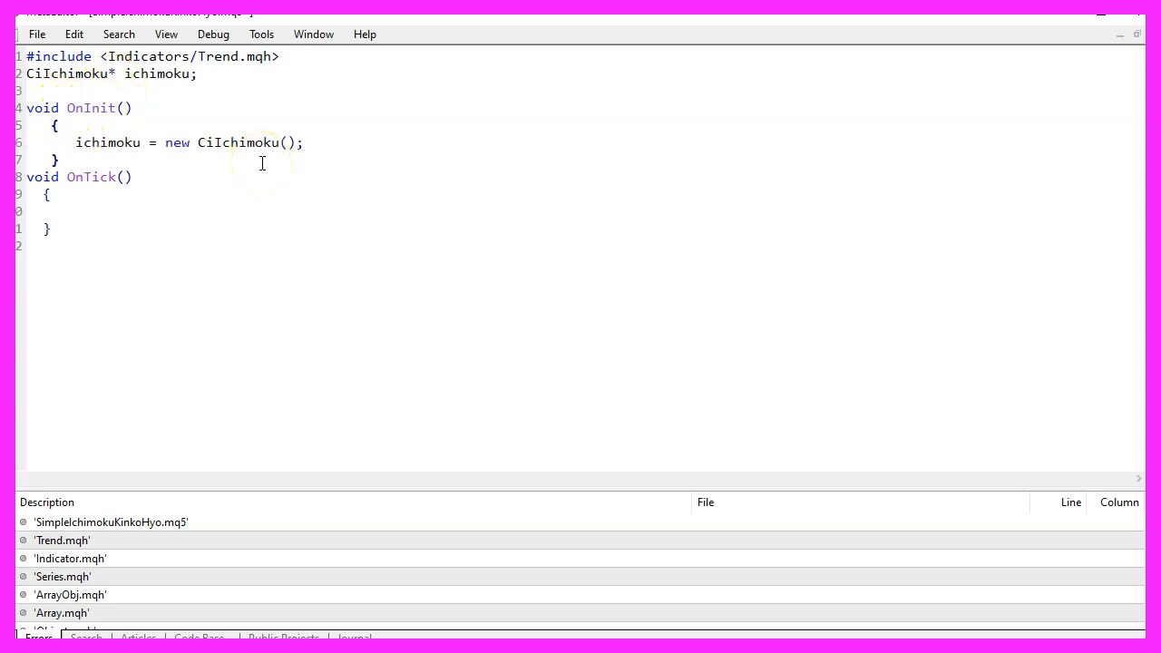
pyautogui.doubleClick(237, 142)
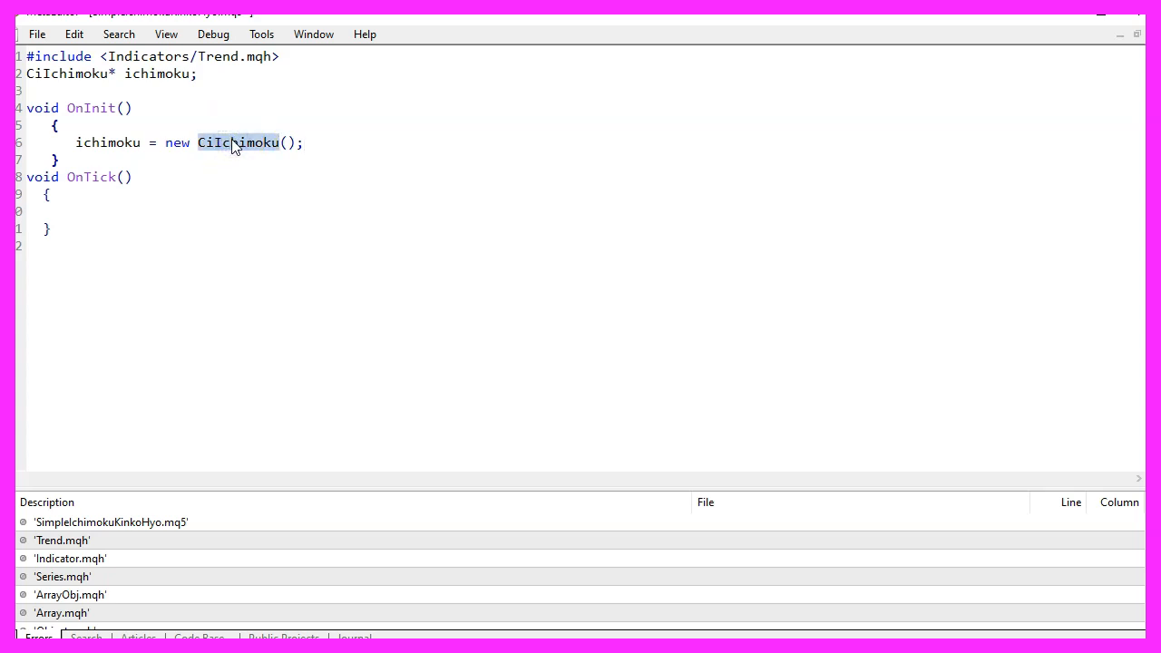
pyautogui.doubleClick(177, 142)
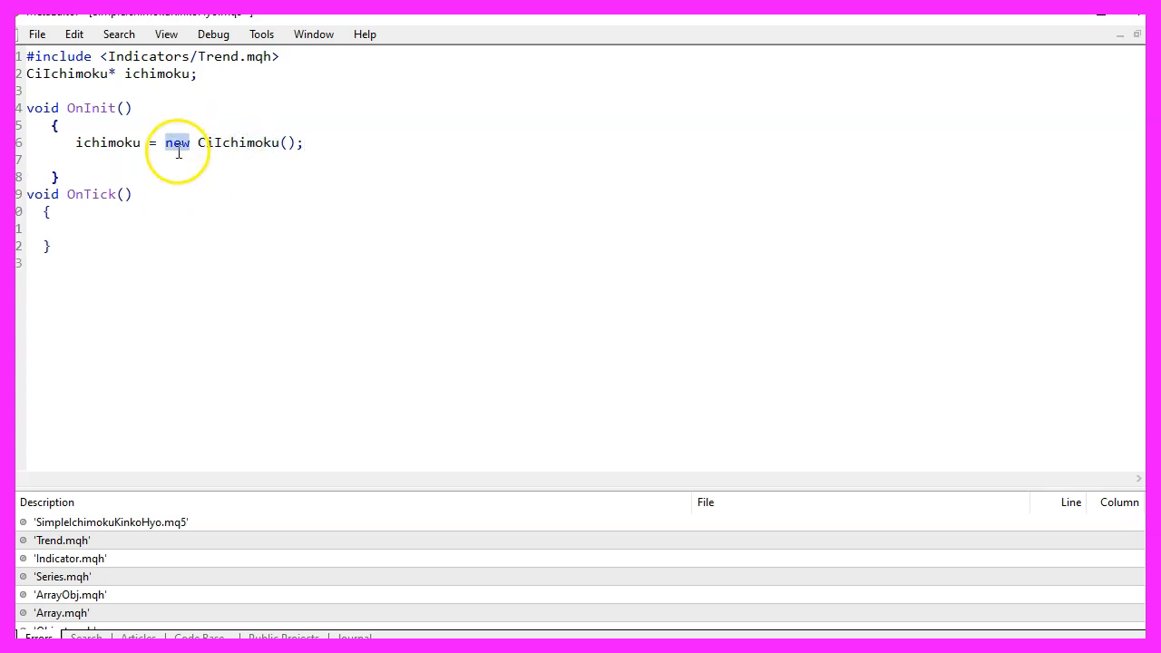
pyautogui.doubleClick(241, 143)
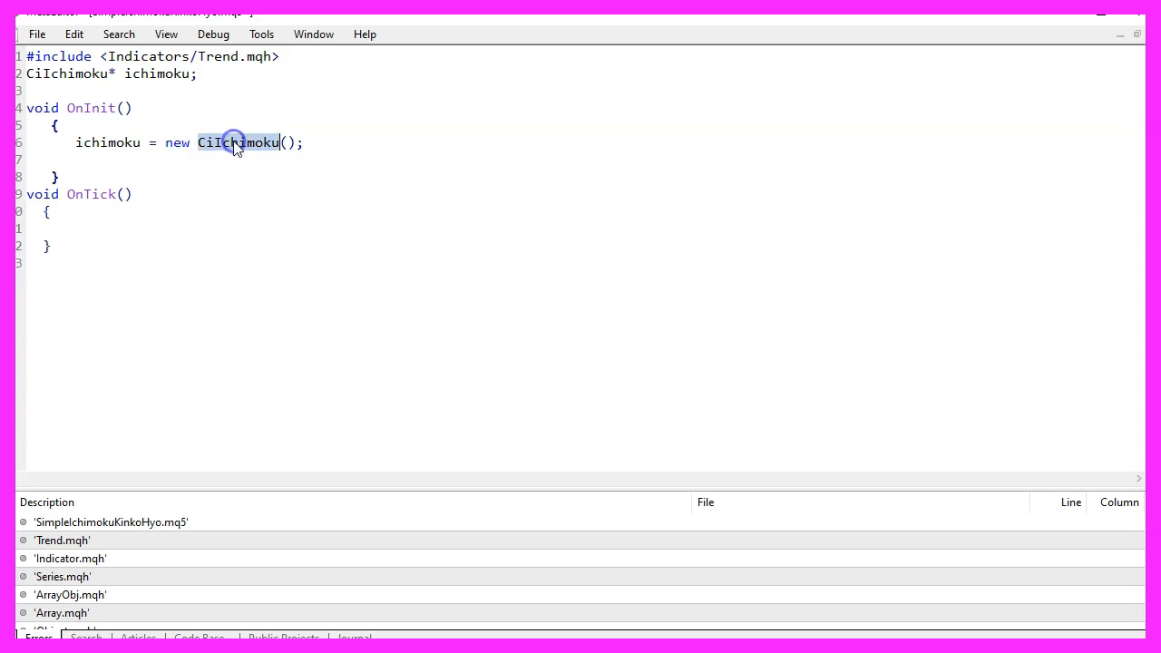
# - Call ichimoku.Create(_Symbol, PERIOD_CURRENT, 9, 26, 52) in OnInit
pyautogui.write('ichimoku.Create(_Symbol,PERIOD_CURRENT,9,26,52);')
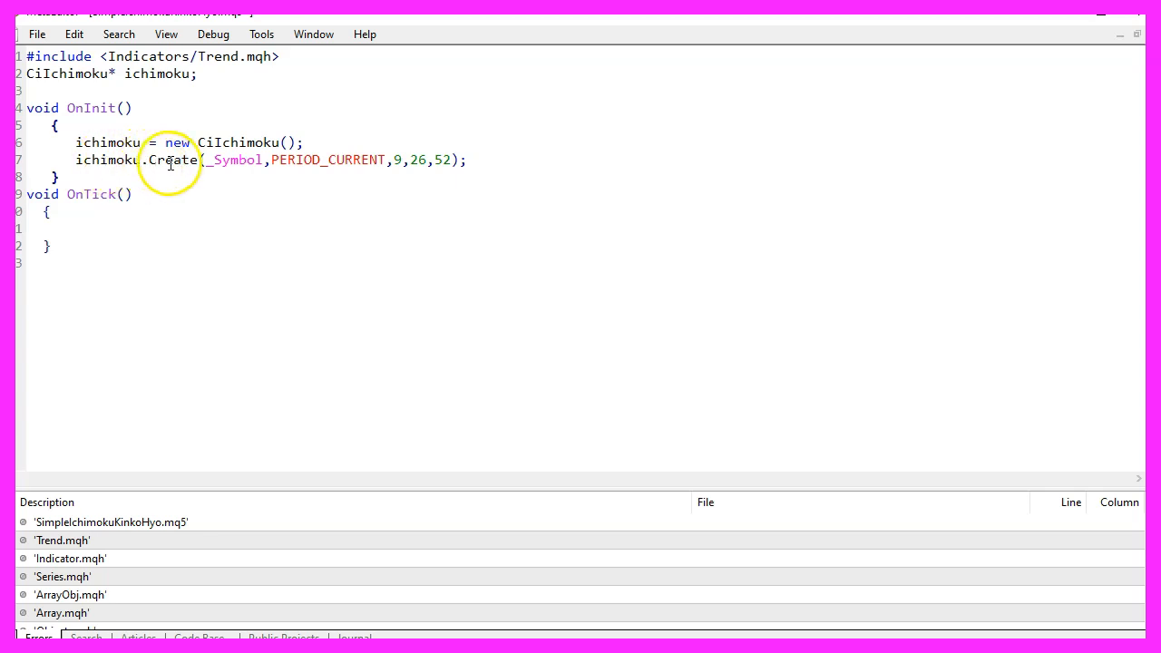
pyautogui.doubleClick(236, 159)
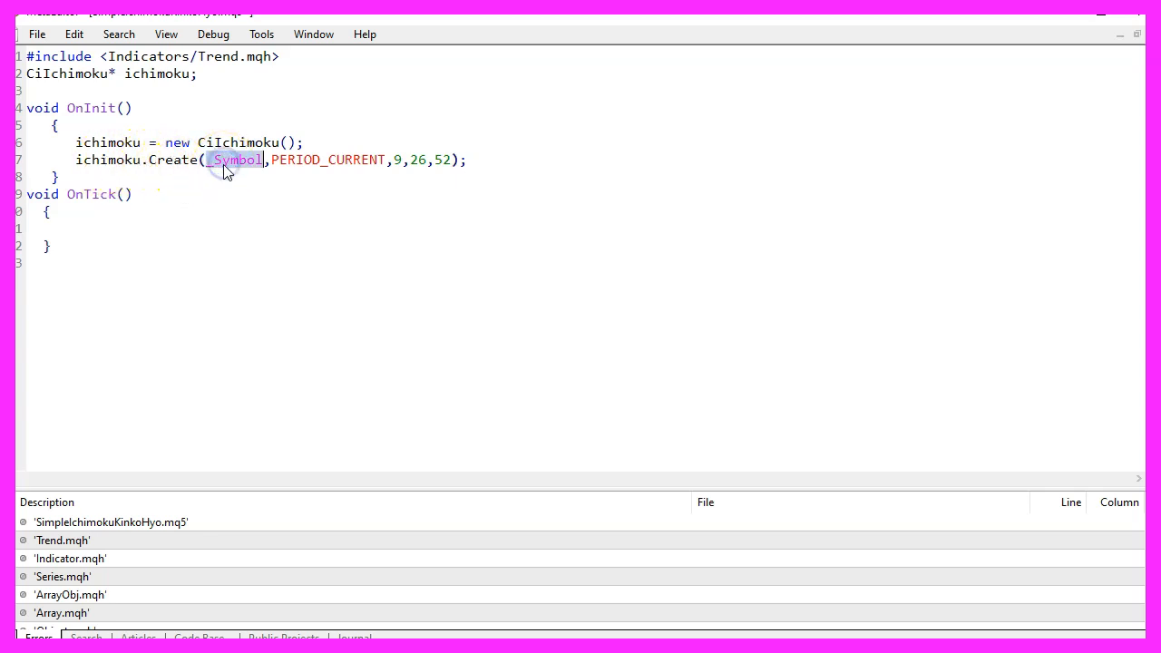
pyautogui.doubleClick(327, 160)
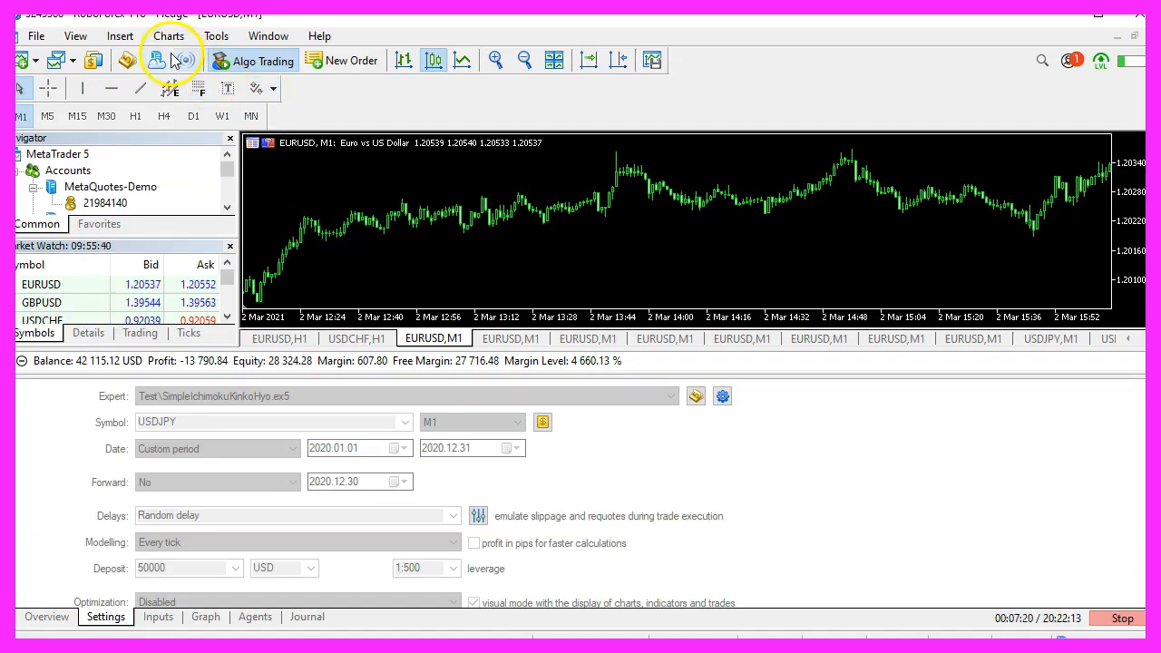
# - Check Ichimoku Kinko Hyo defaults are 9/26/52, then add ichimoku.Refresh(-1) to OnTick
pyautogui.click(119, 36)
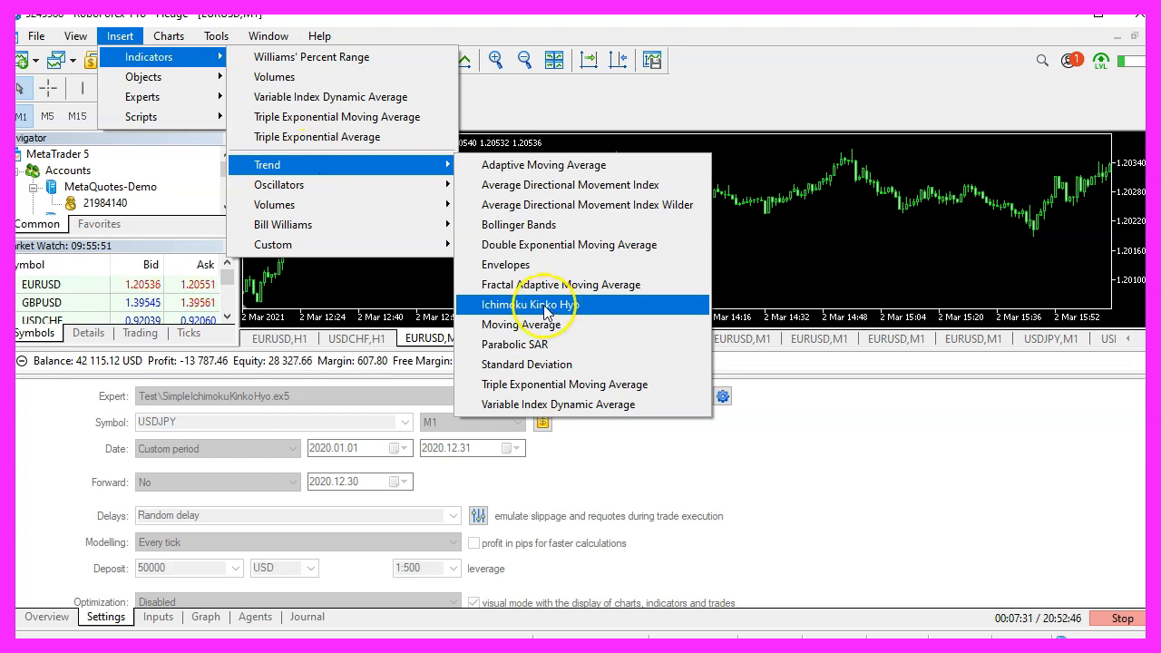
pyautogui.click(539, 304)
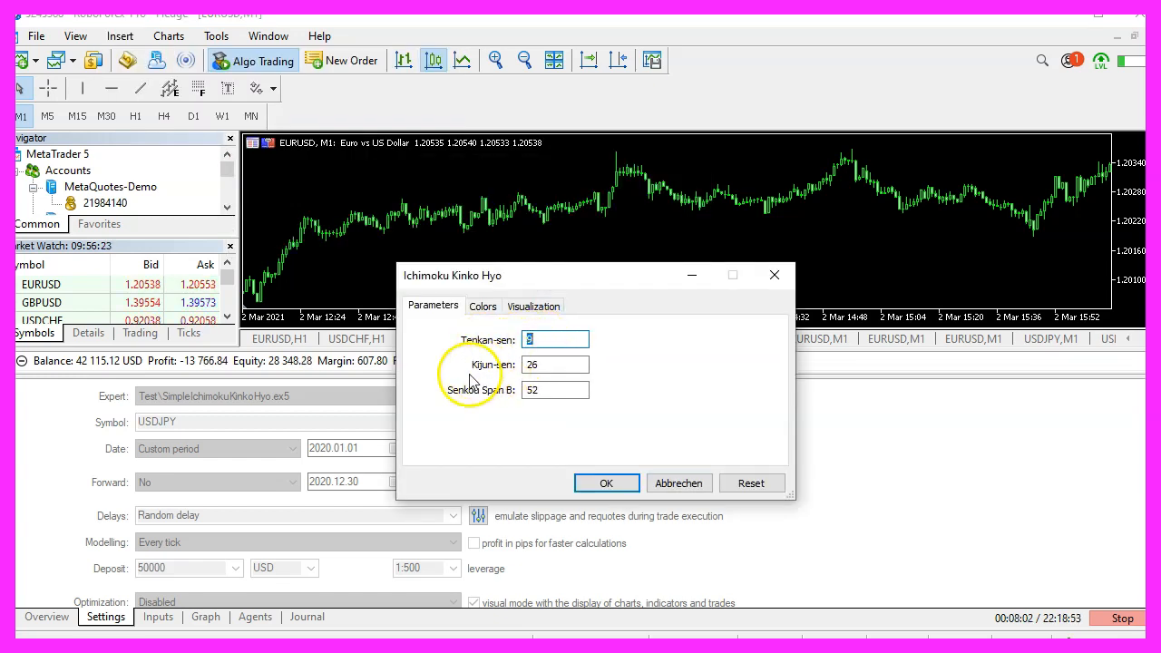
pyautogui.moveTo(479, 402)
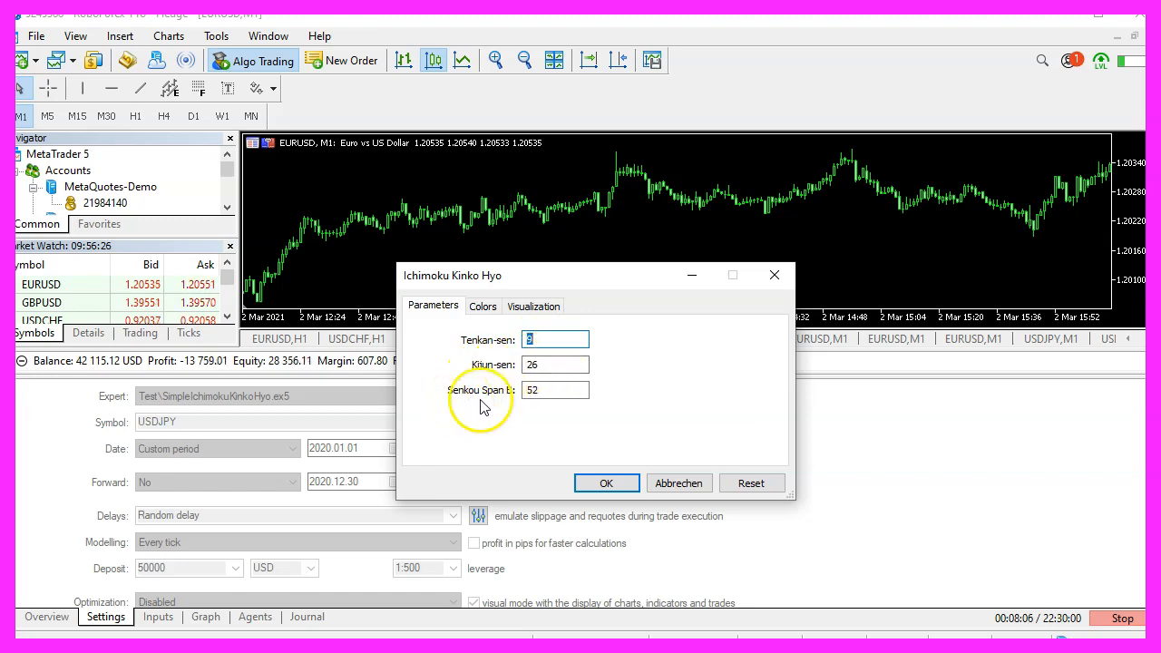
pyautogui.click(555, 390)
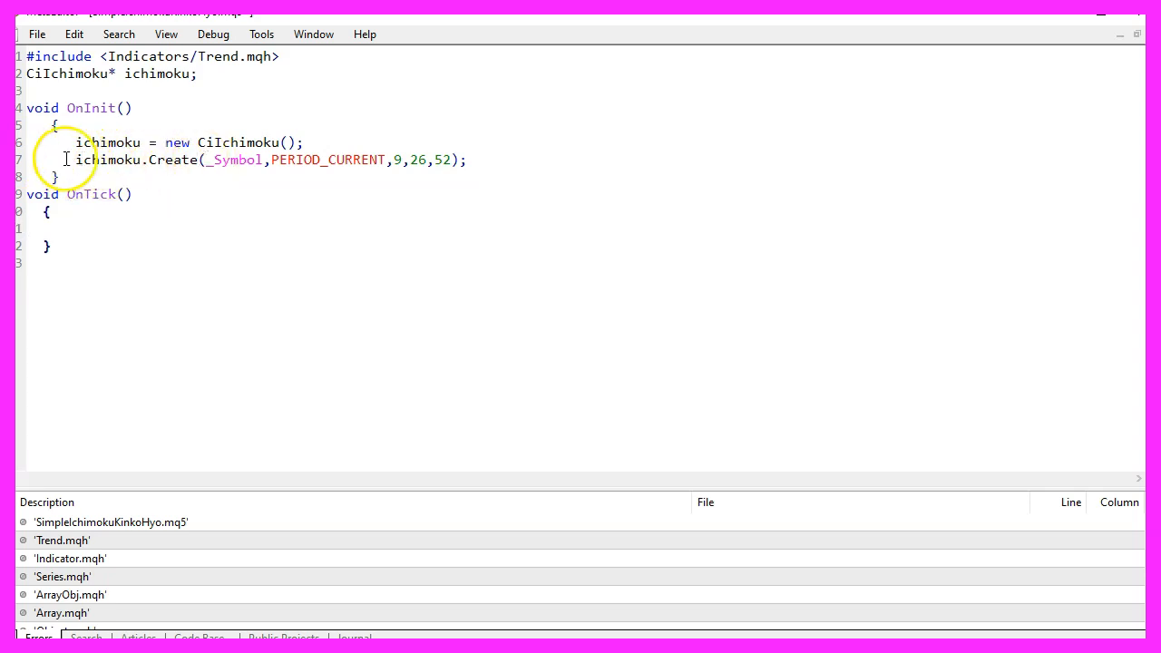
pyautogui.write('ichimoku.Refresh(-1);')
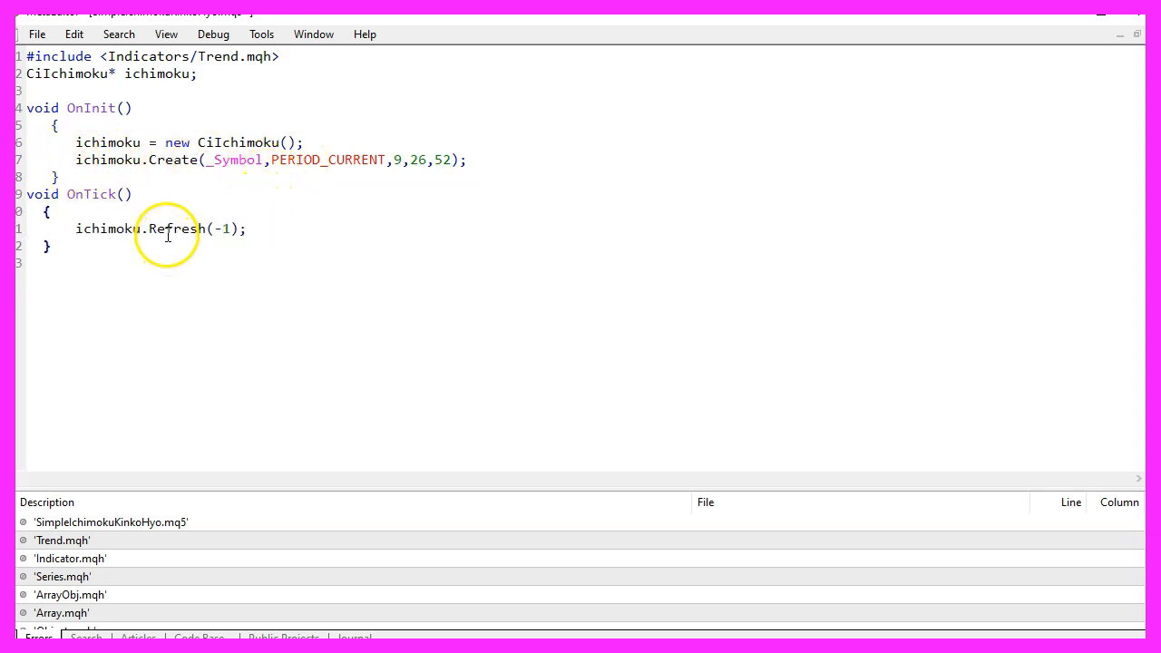
pyautogui.click(167, 229)
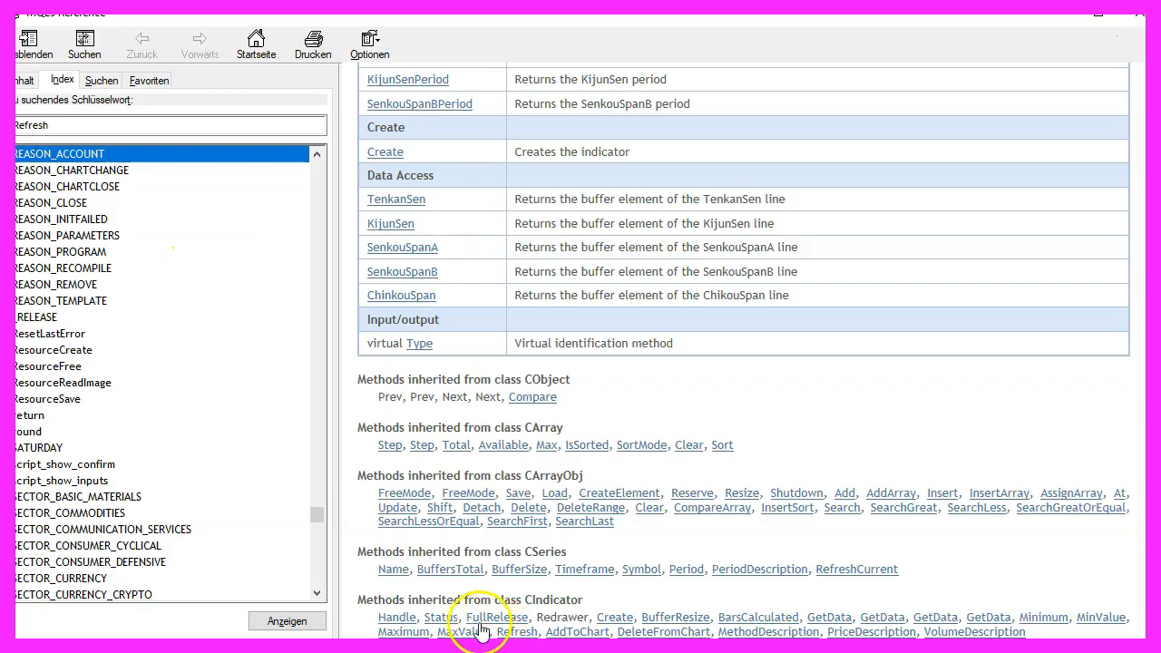
pyautogui.moveTo(508, 639)
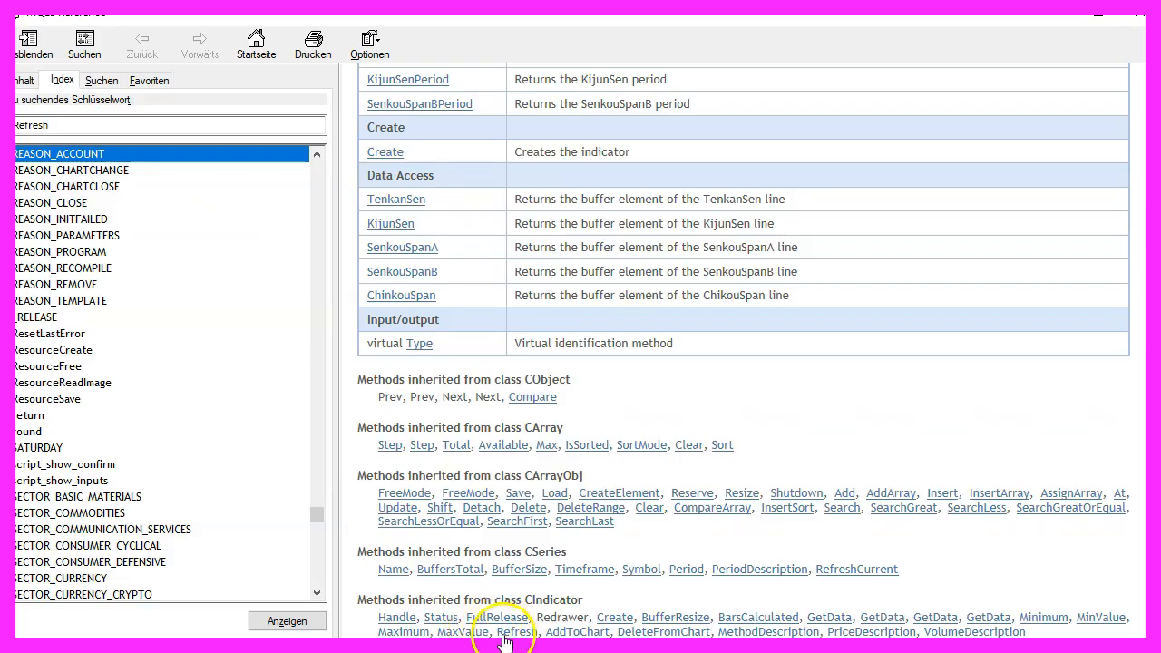
pyautogui.moveTo(506, 632)
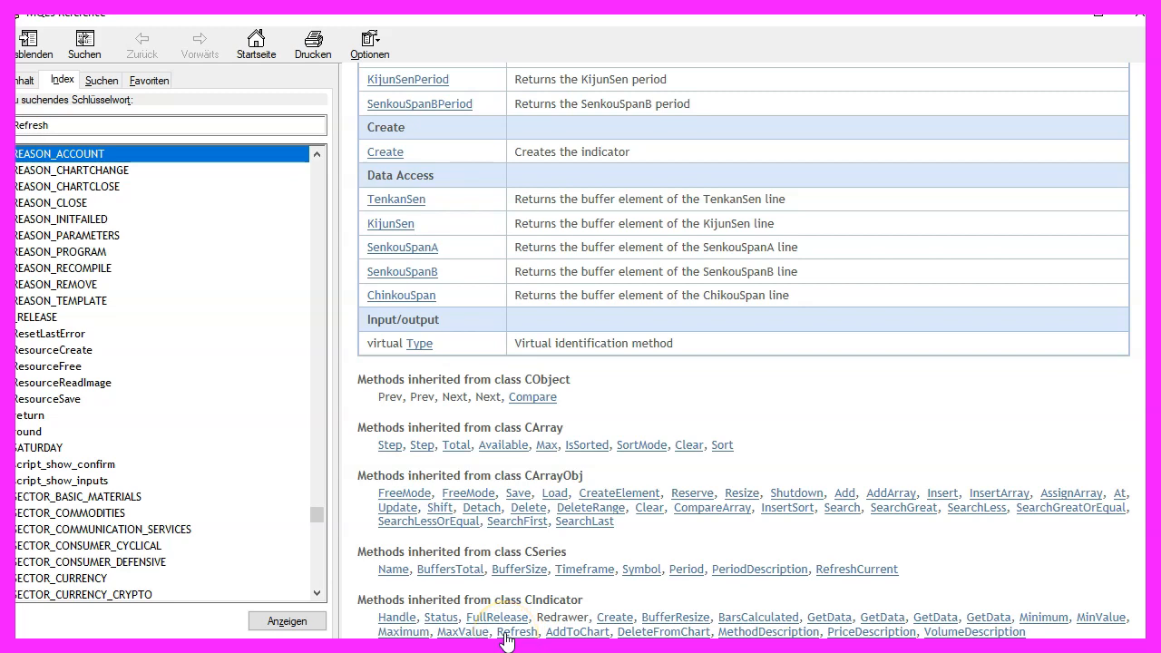
# - Open the CIndicator Refresh page from the inherited methods list
pyautogui.click(517, 631)
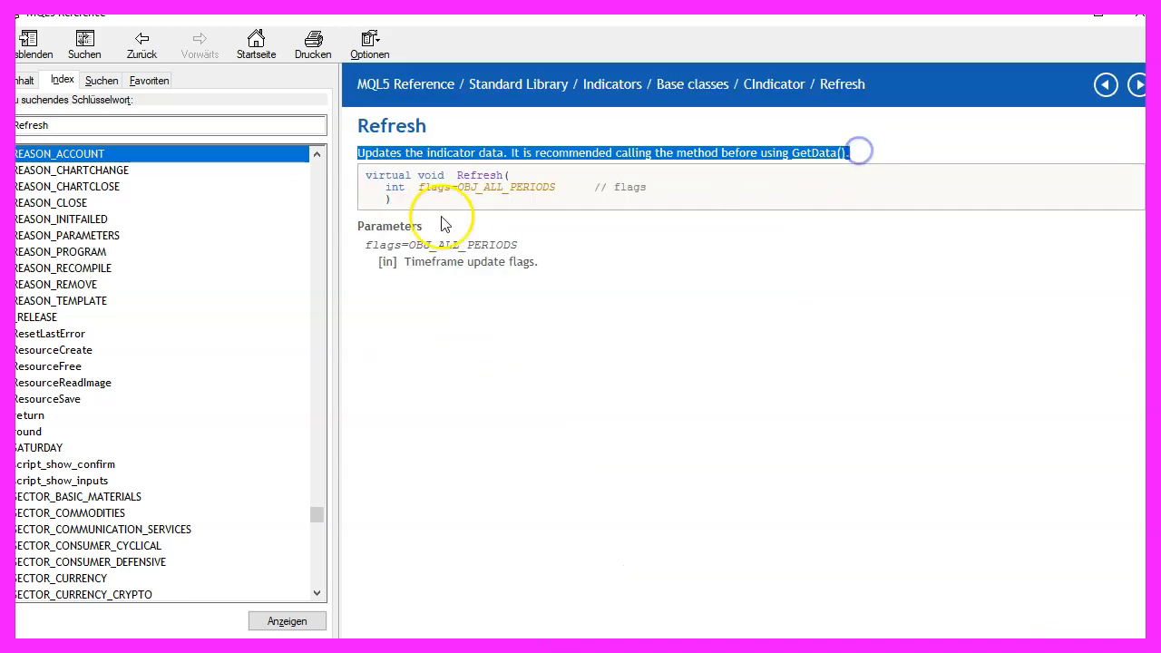
pyautogui.moveTo(503, 163)
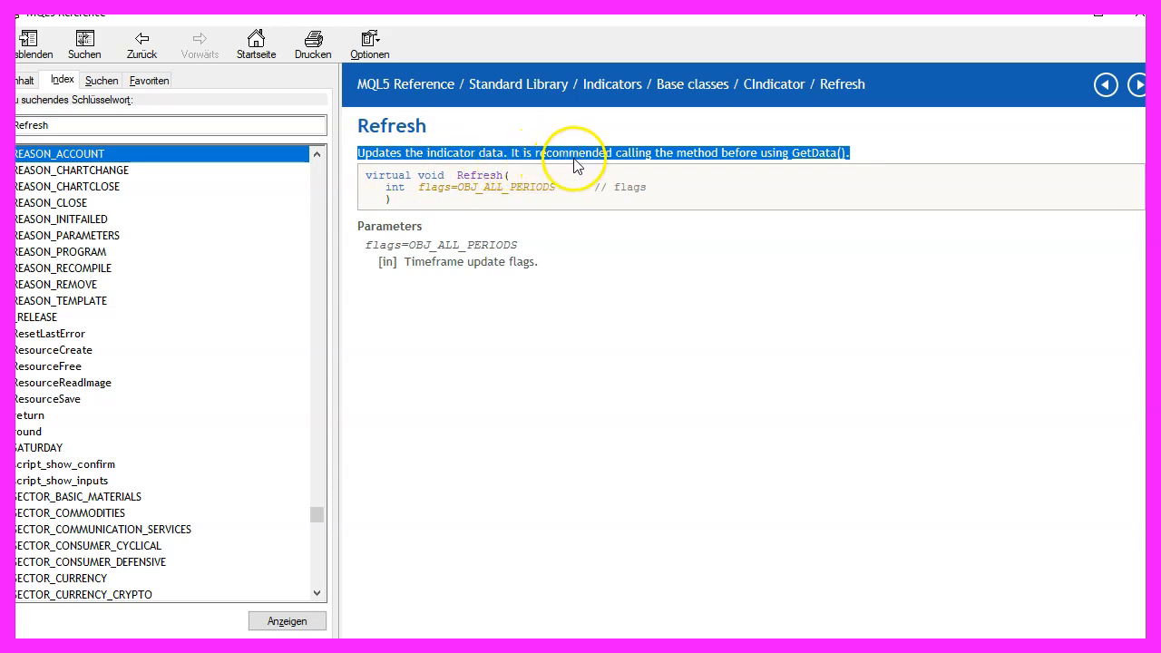
pyautogui.moveTo(662, 162)
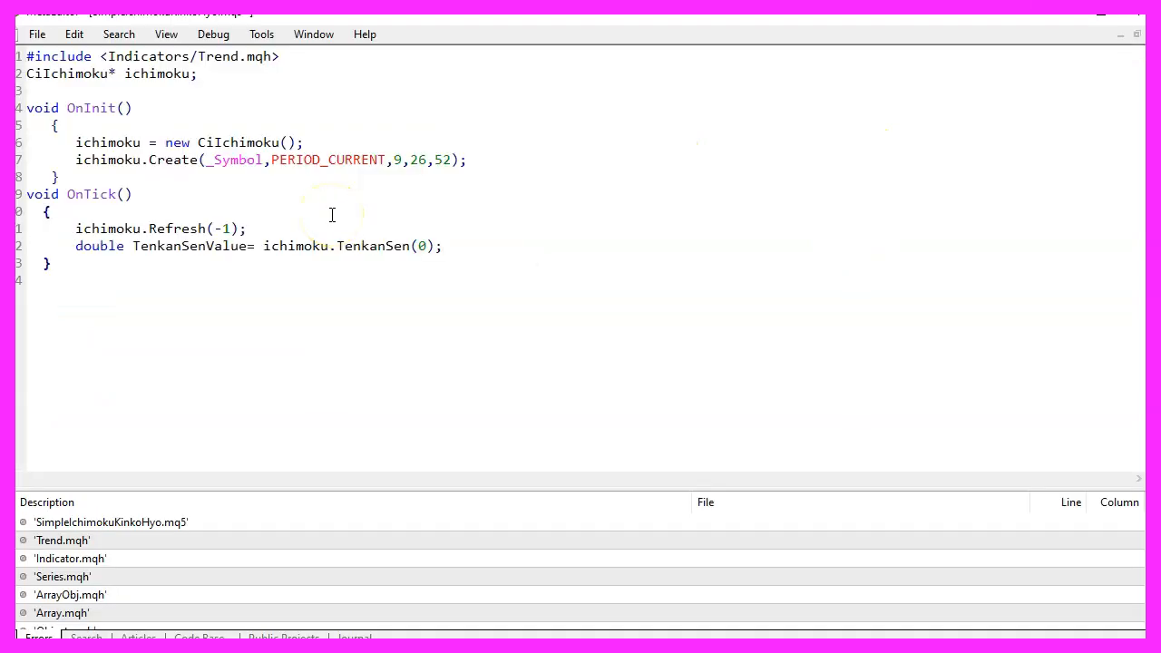
# - Store KijunSen(0) and SenkouSpanA(-26) in double variables inside OnTick
pyautogui.doubleClick(188, 245)
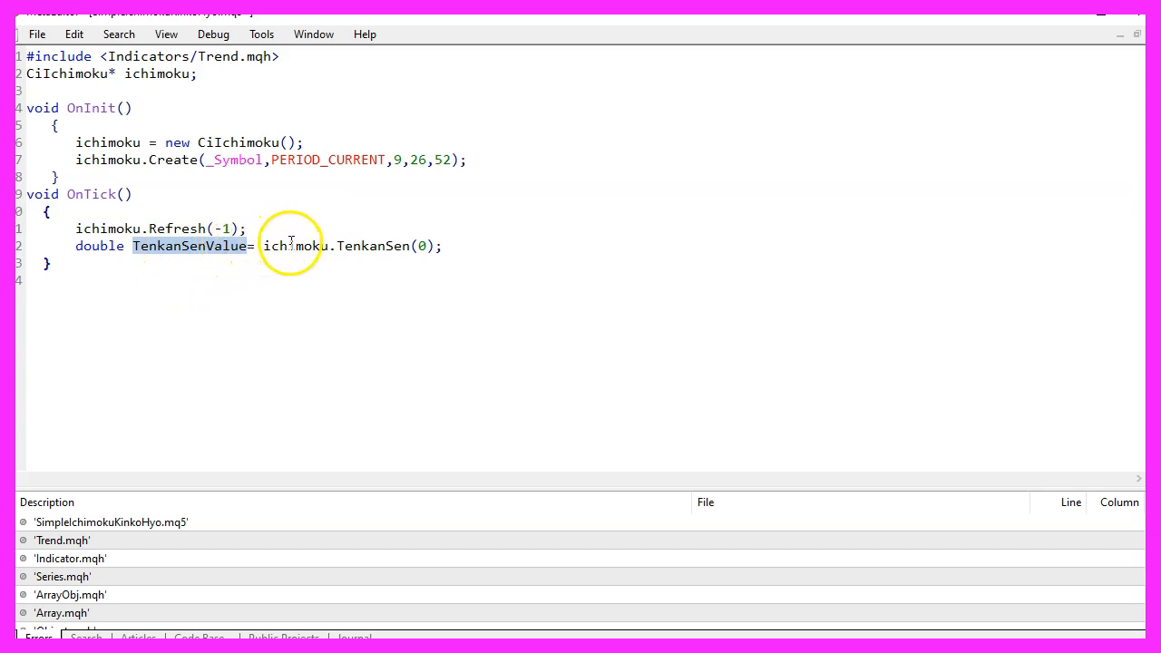
pyautogui.doubleClick(371, 246)
pyautogui.write('double KijunSenValue= ichimoku.KijunSen(0);')
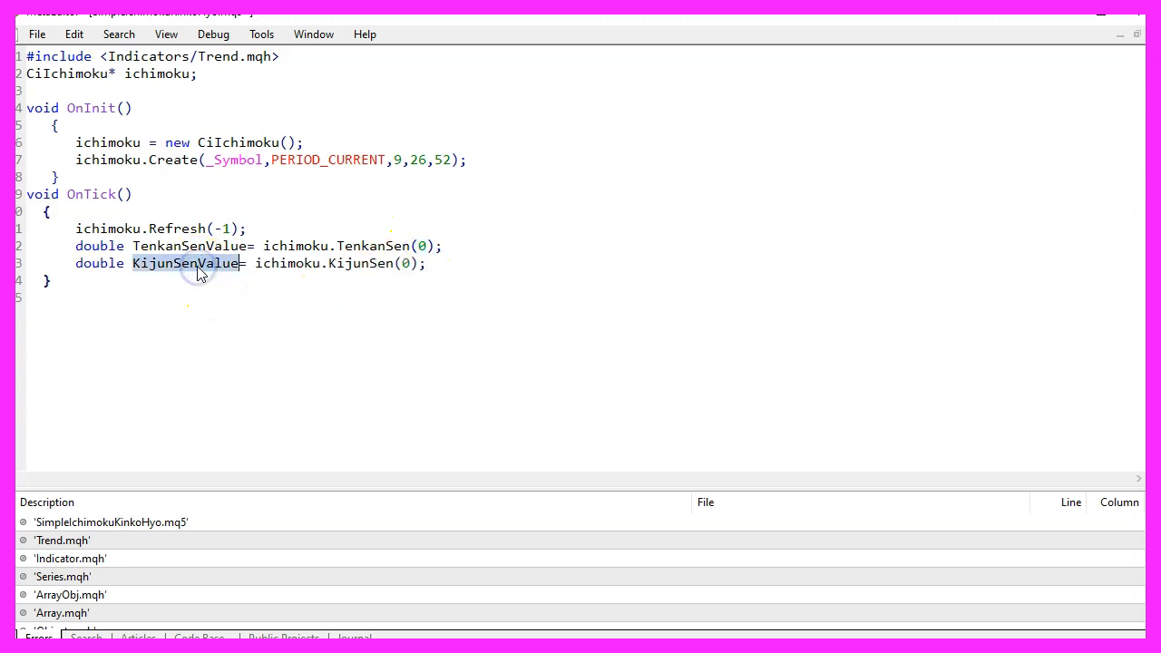
pyautogui.moveTo(285, 269)
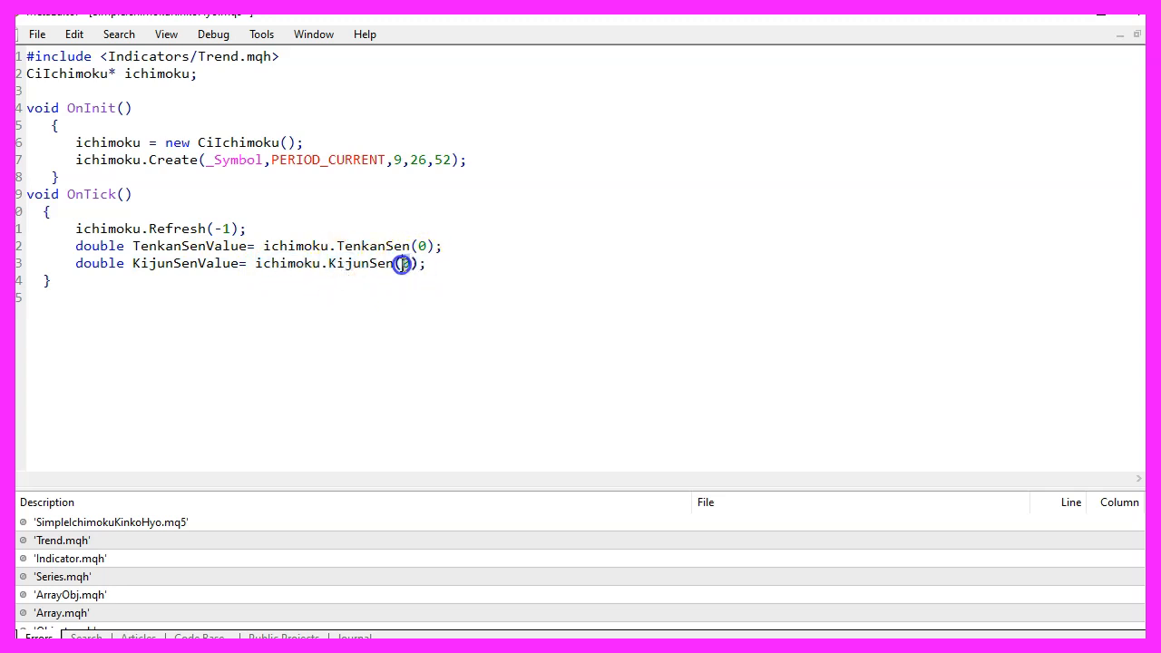
pyautogui.write('double SenkouSpanAValue = ichimoku.SenkouSpanA(-26);')
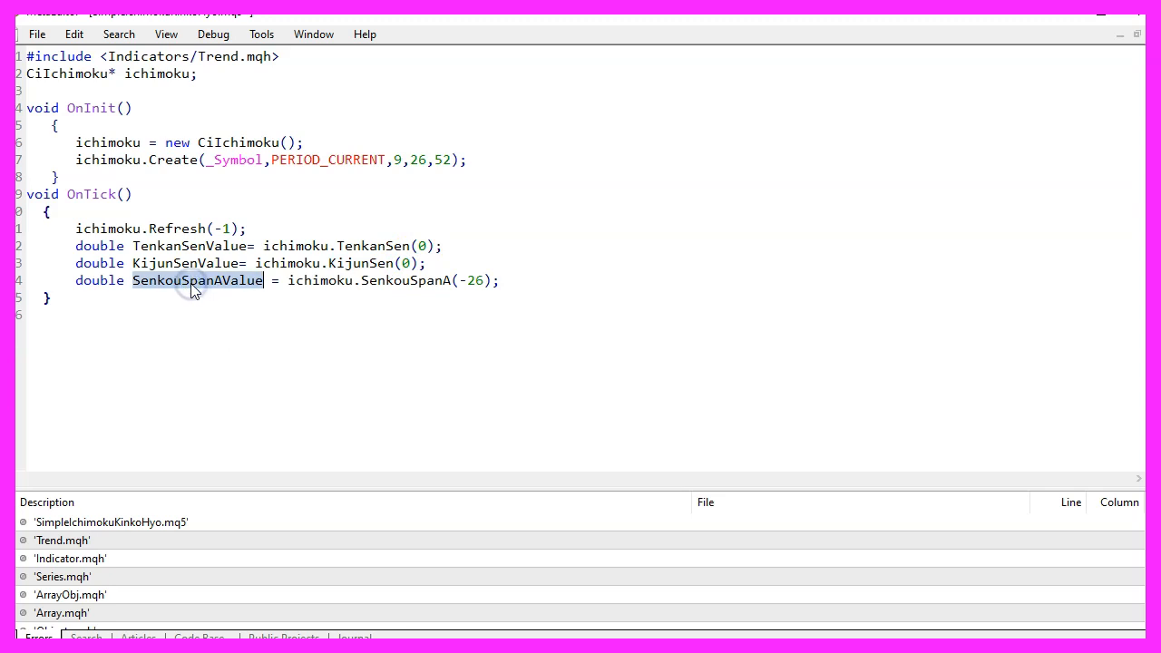
pyautogui.moveTo(324, 284)
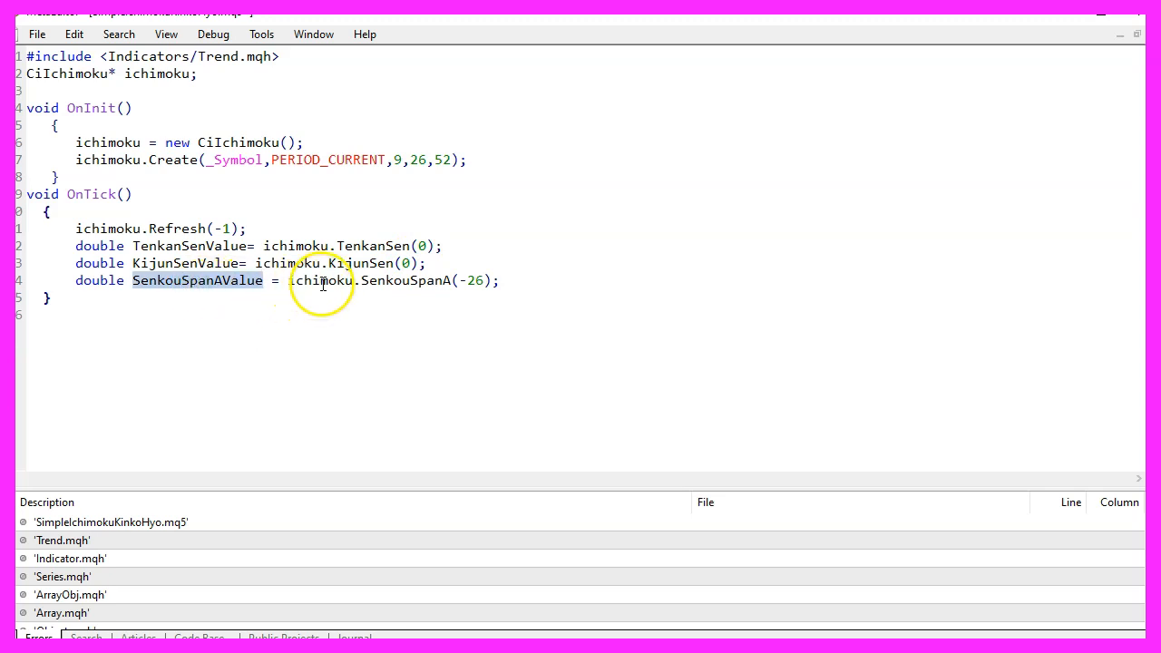
pyautogui.doubleClick(319, 280)
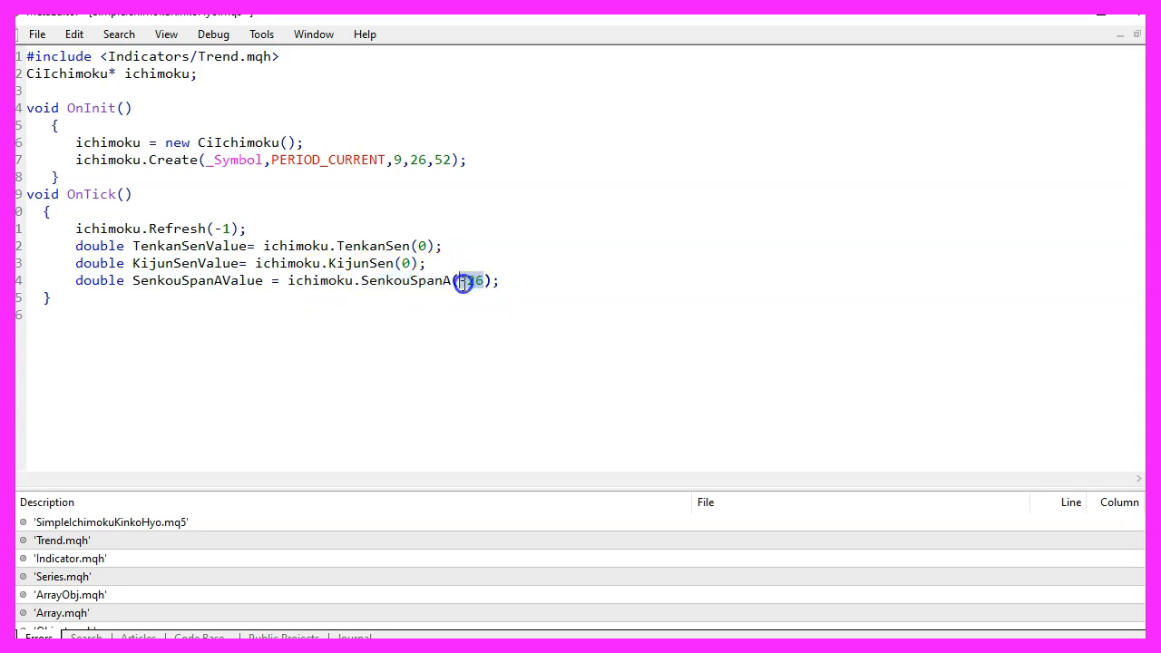
pyautogui.write('-26')
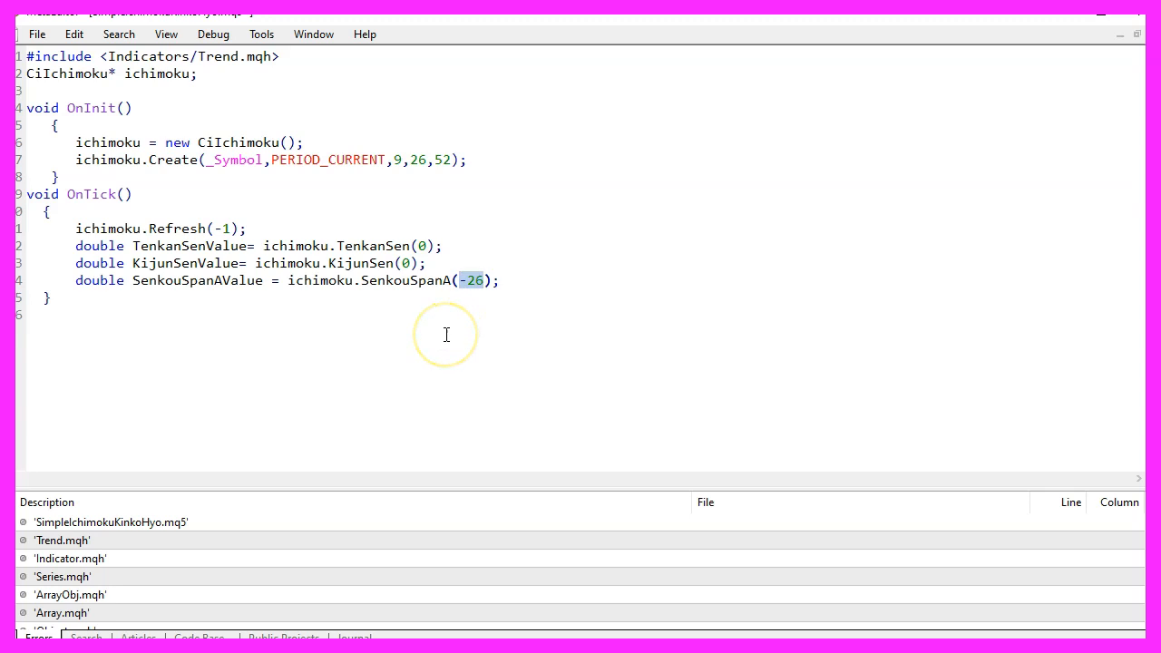
pyautogui.moveTo(511, 294)
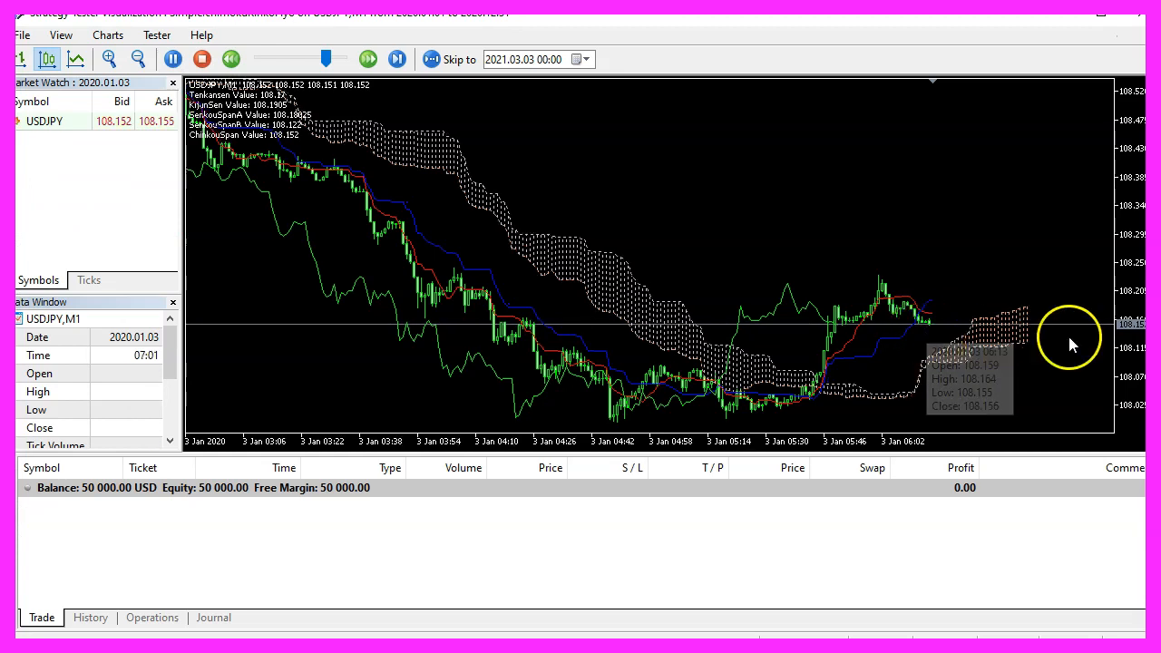
pyautogui.moveTo(1034, 348)
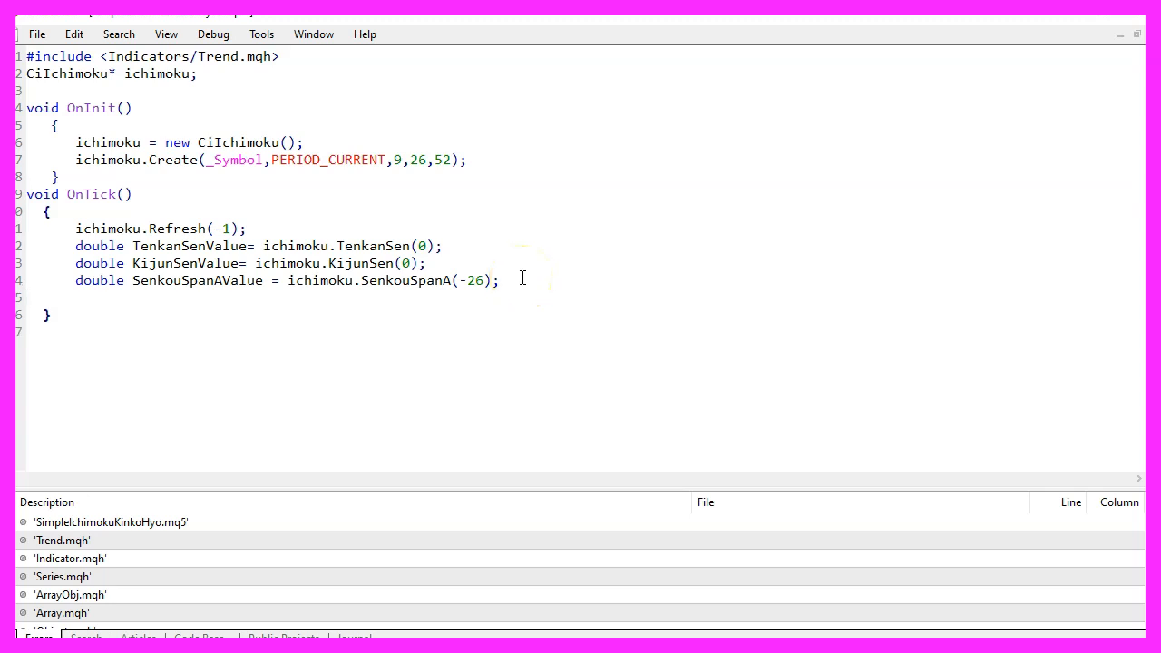
# - Add SenkouSpanBValue = SenkouSpanB(-26) and ChinkouSpanValue = ChinkouSpan(26) to OnTick
pyautogui.write('double SenkouSpanBValue = ichimoku.SenkouSpanB(-26);')
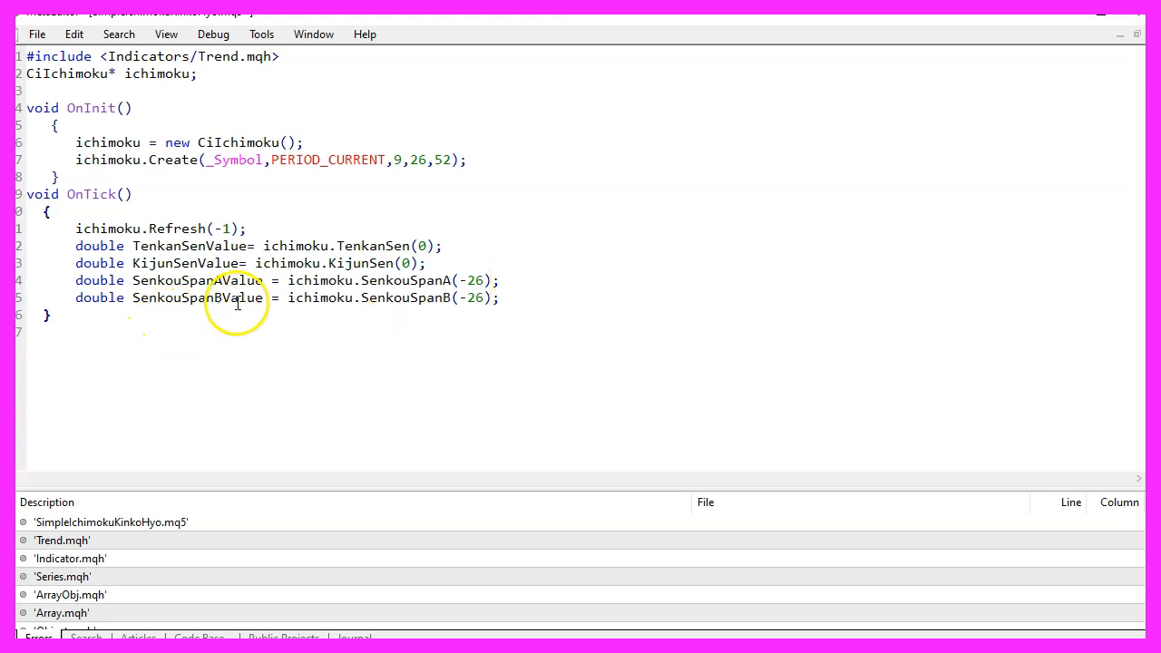
pyautogui.moveTo(458, 306)
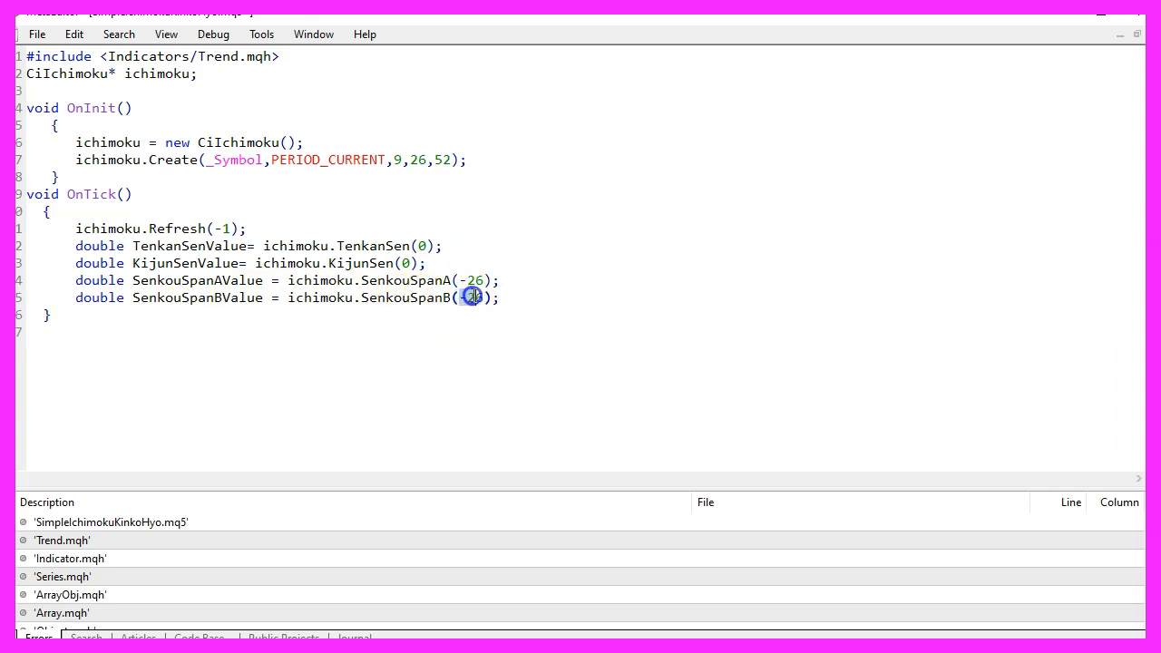
pyautogui.doubleClick(471, 298)
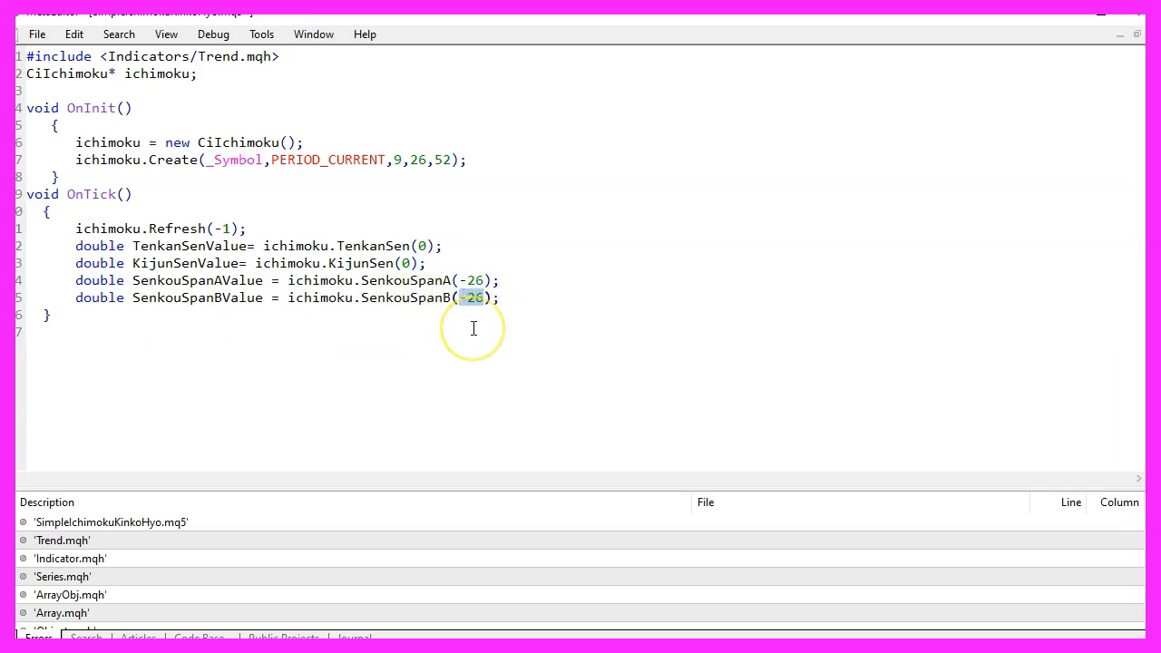
pyautogui.write('double ChinkouSpanValue = ichimoku.ChinkouSpan(26);')
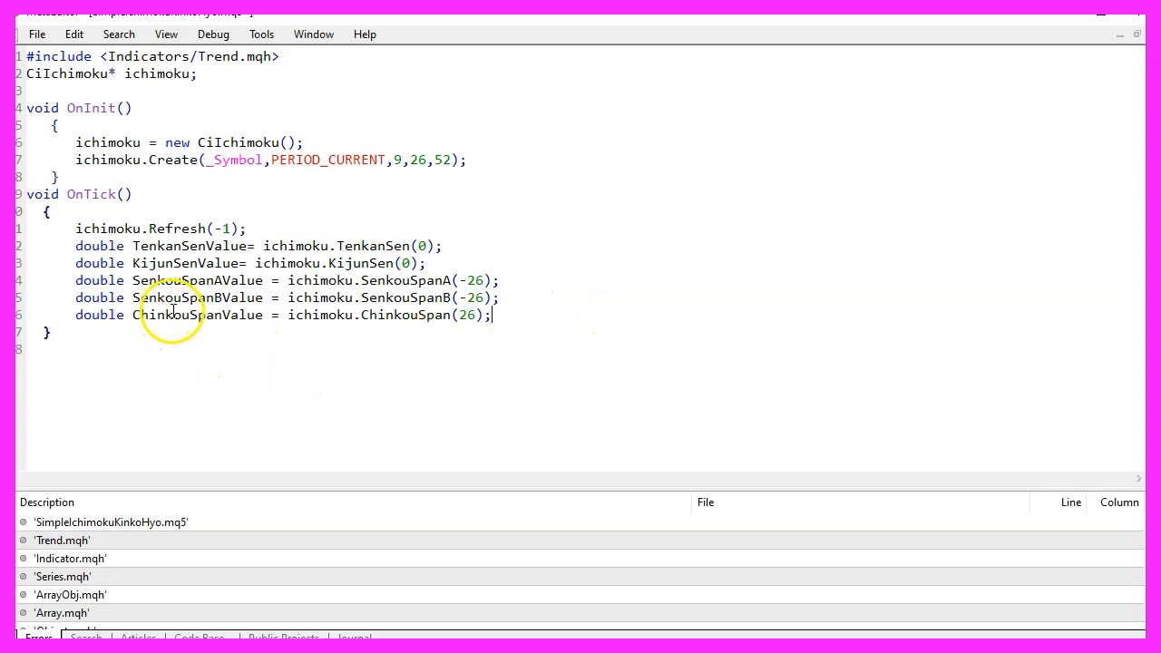
pyautogui.doubleClick(196, 314)
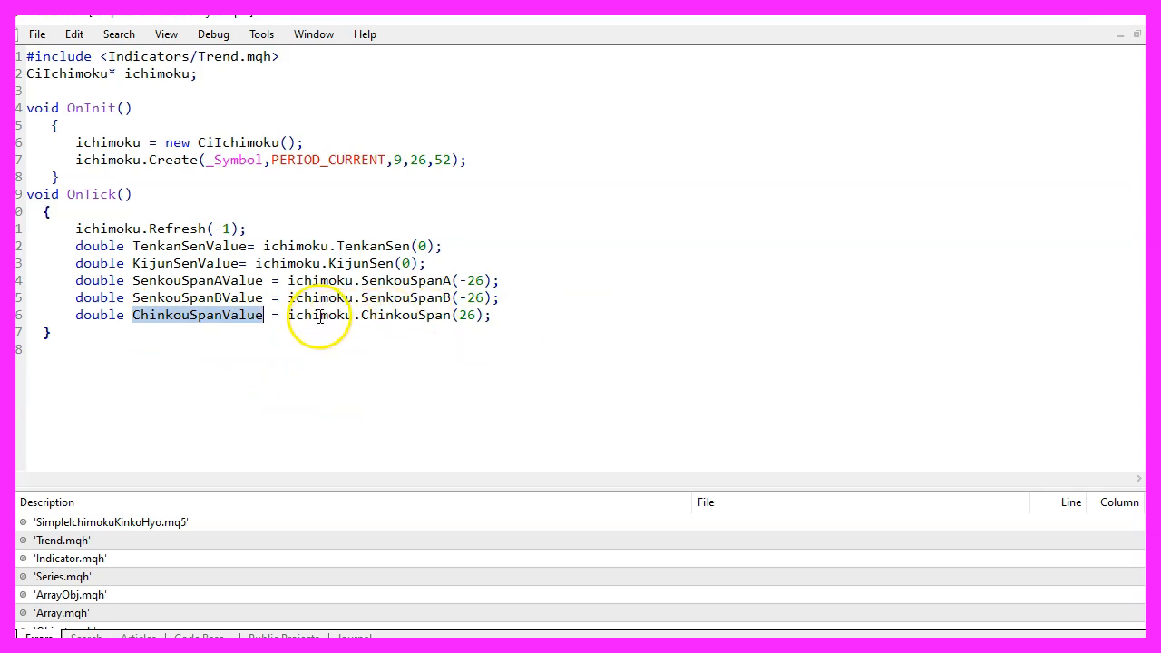
pyautogui.doubleClick(406, 314)
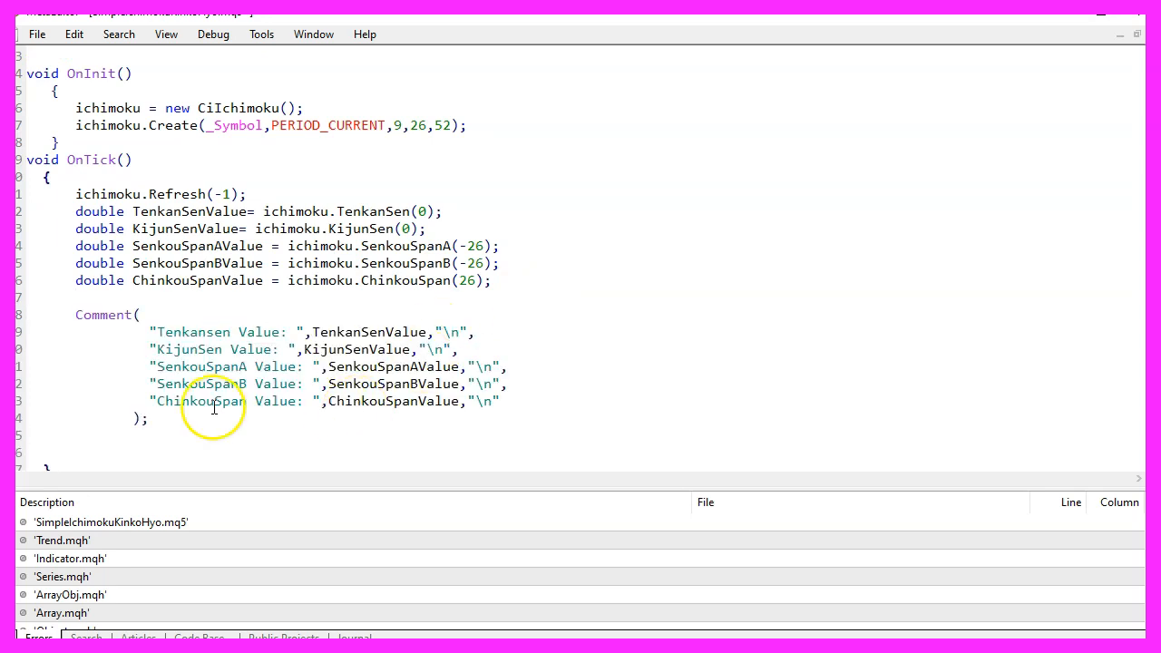
pyautogui.moveTo(385, 377)
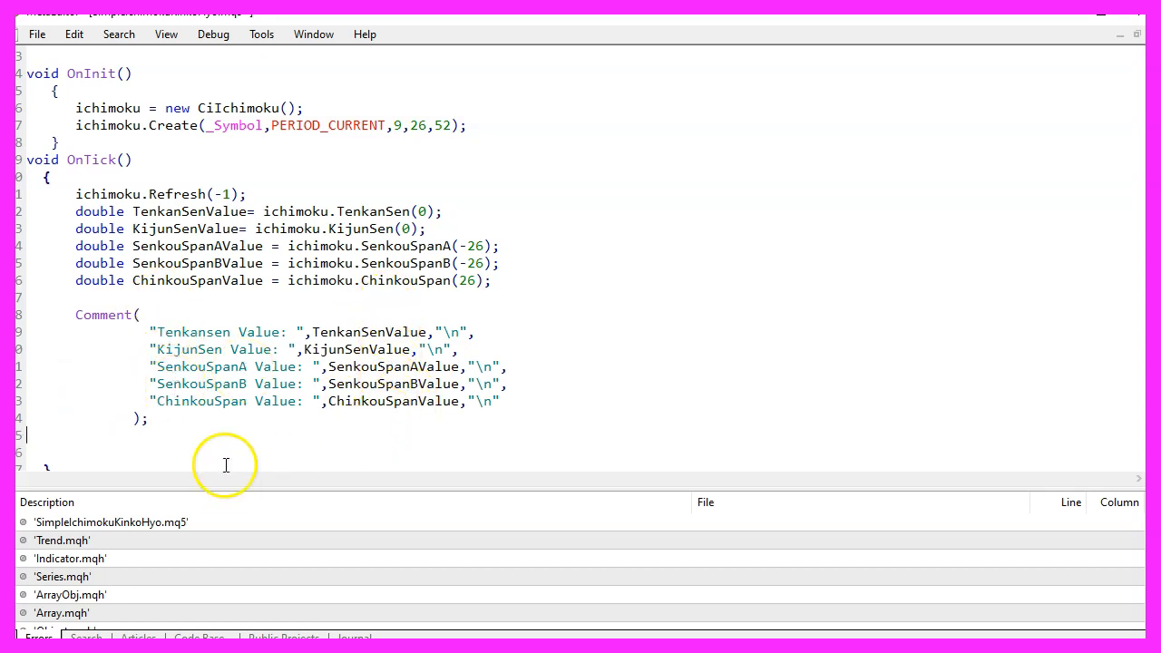
# - Scroll down to review the completed multi-line Comment call
pyautogui.scroll(-3)
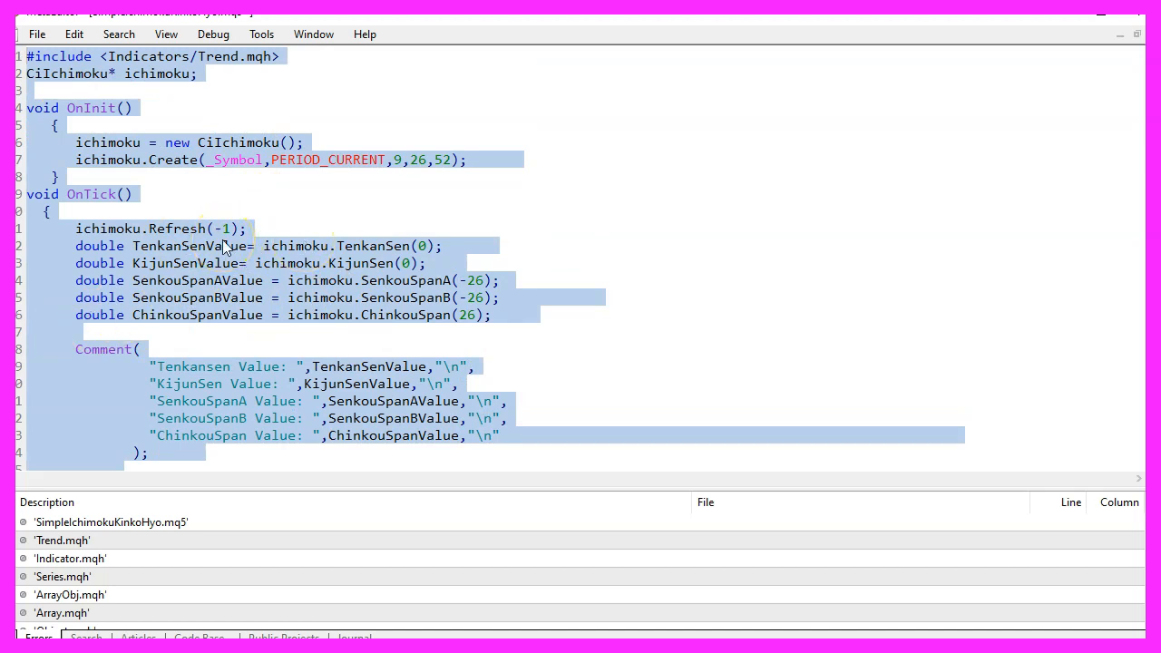
pyautogui.moveTo(204, 272)
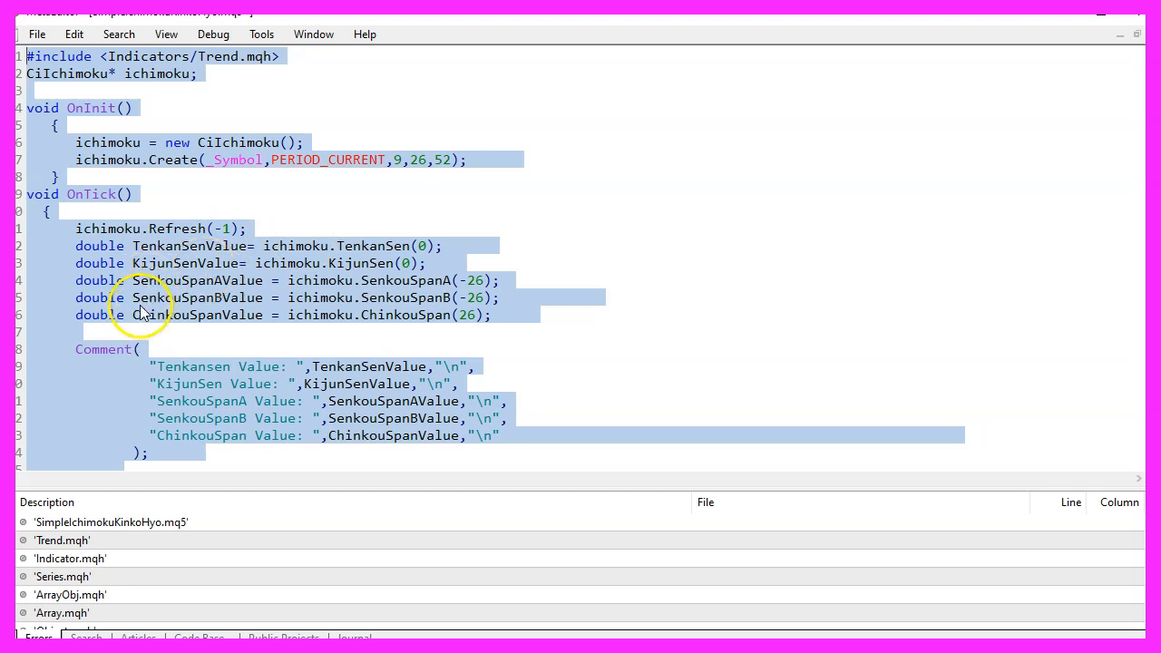
pyautogui.moveTo(156, 300)
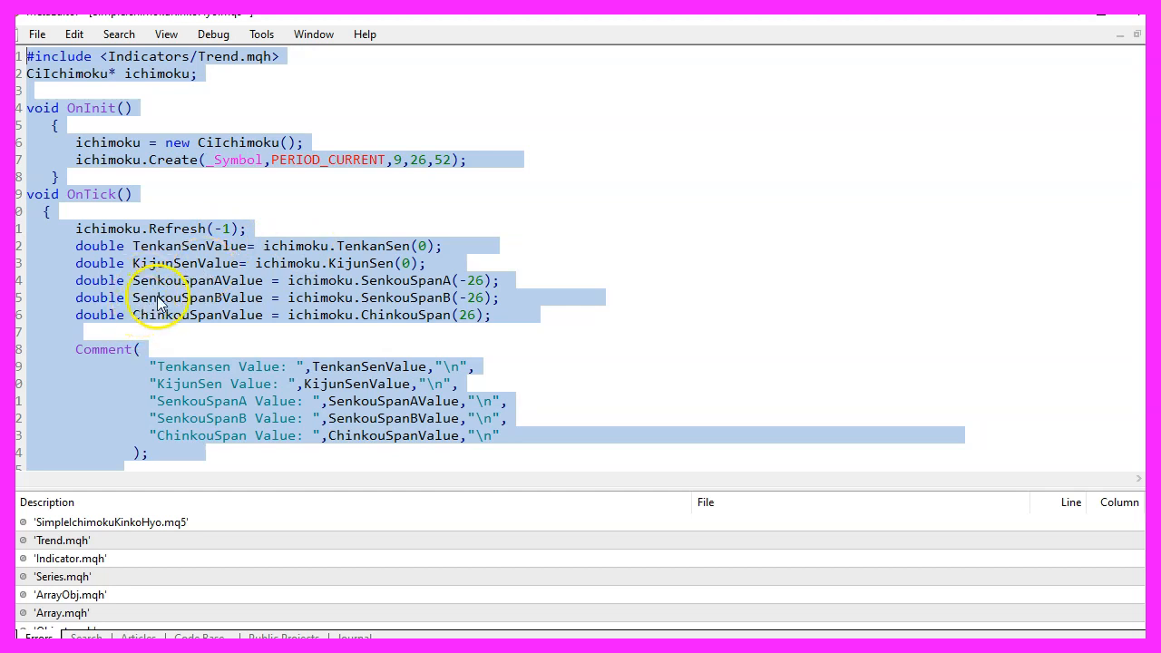
pyautogui.moveTo(177, 308)
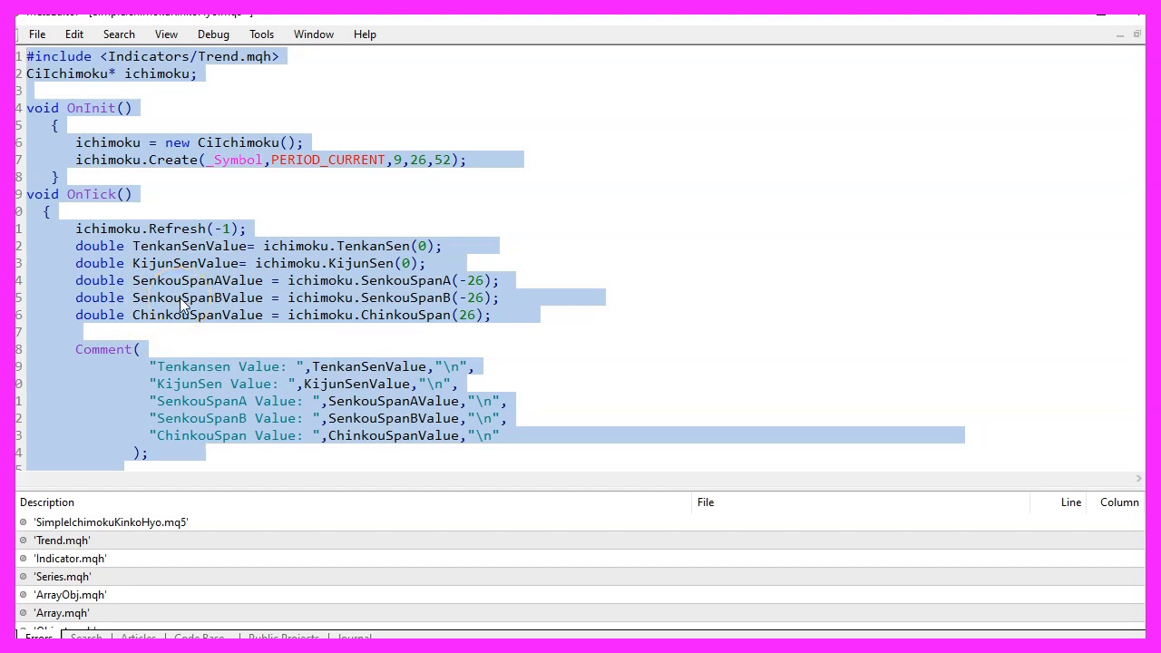
pyautogui.moveTo(197, 429)
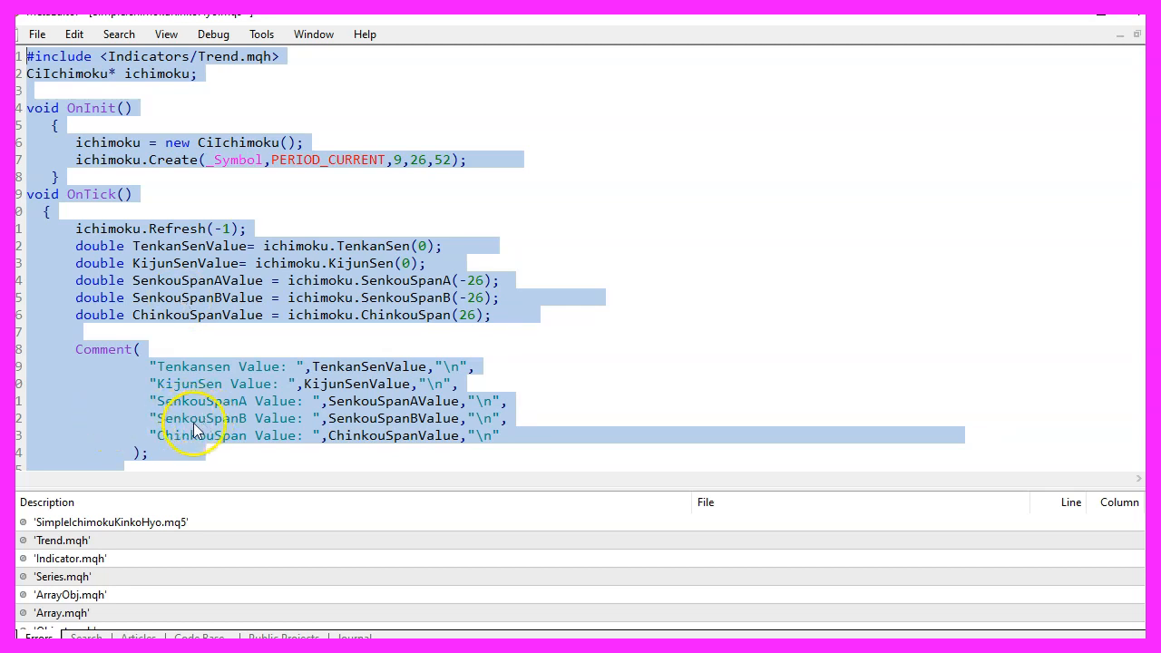
pyautogui.moveTo(133, 331)
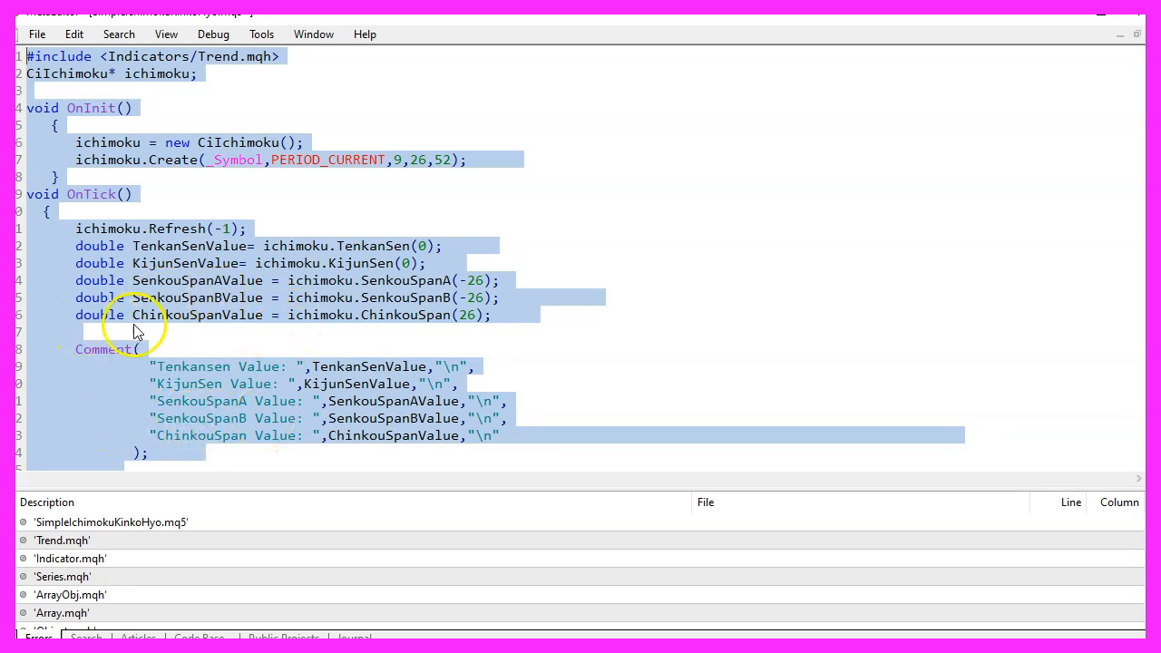
pyautogui.moveTo(195, 304)
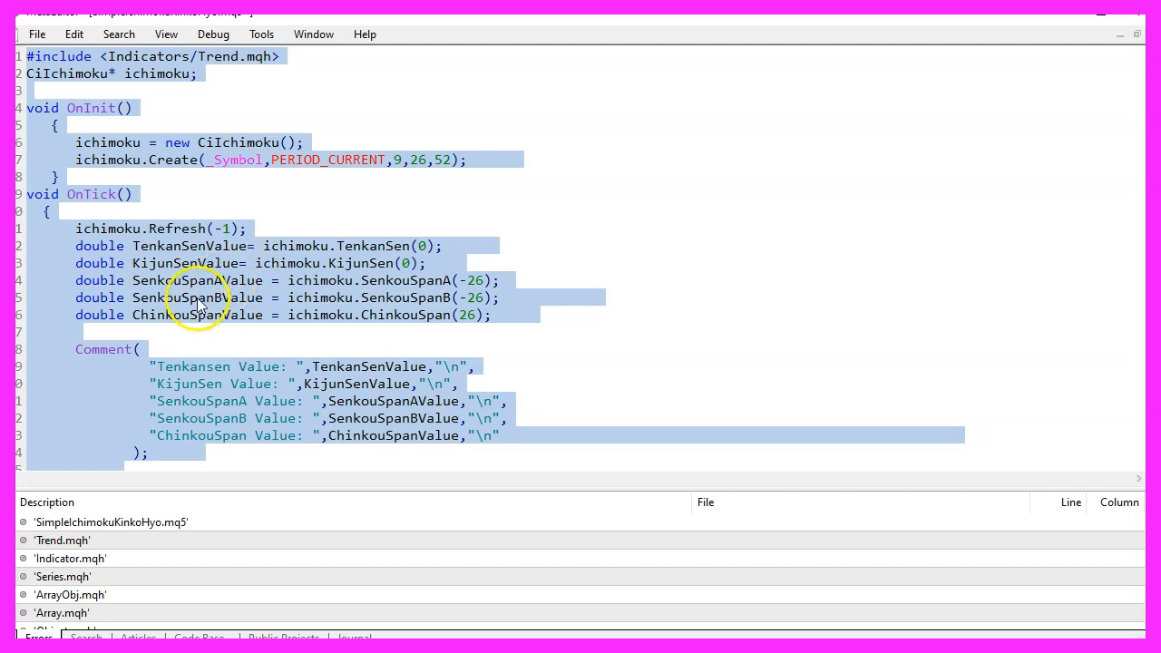
pyautogui.moveTo(136, 307)
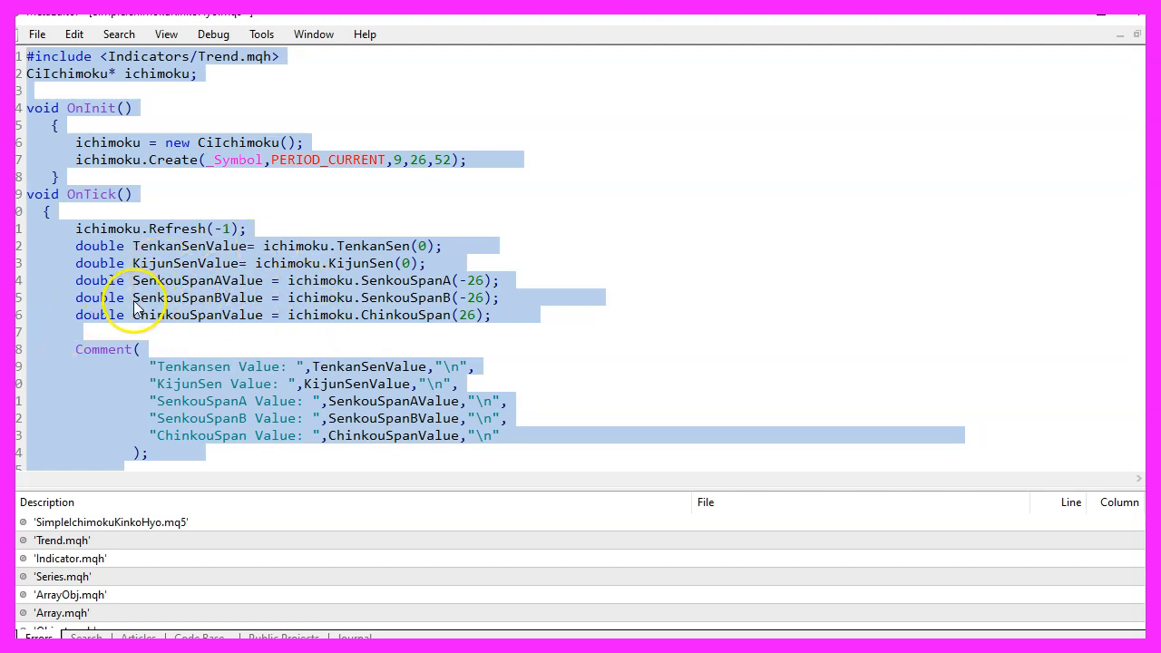
pyautogui.moveTo(232, 297)
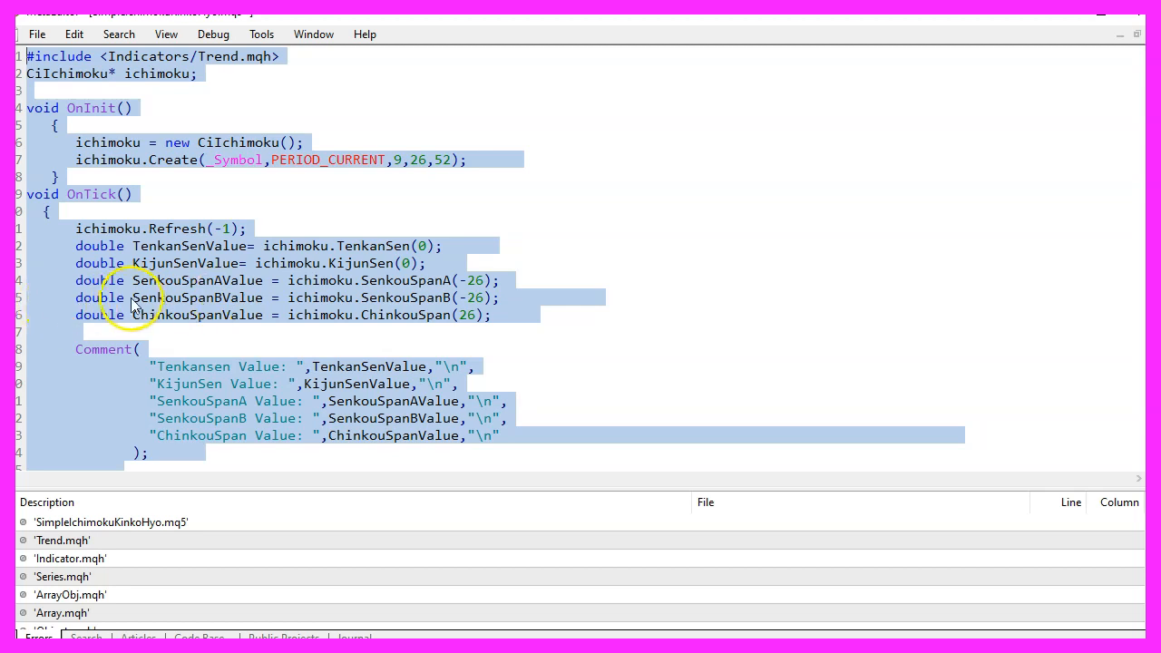
pyautogui.moveTo(134, 263)
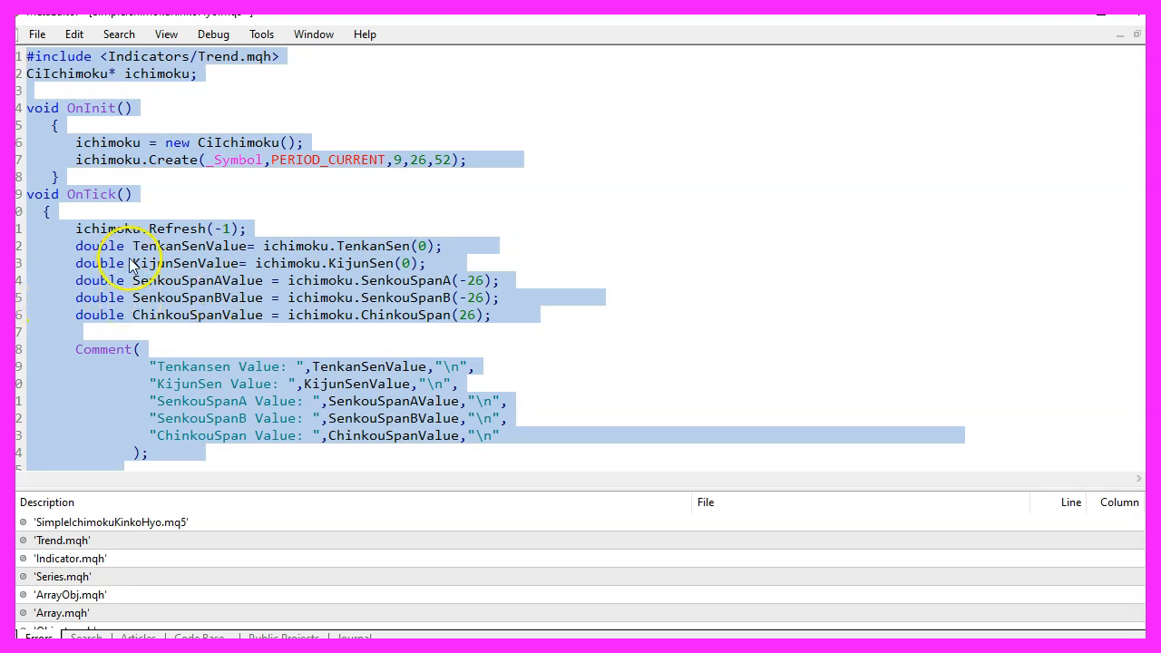
# - Show the toolbar from the View menu and compile SimpleIchimokuKinkoHyo with 0 errors
pyautogui.click(166, 34)
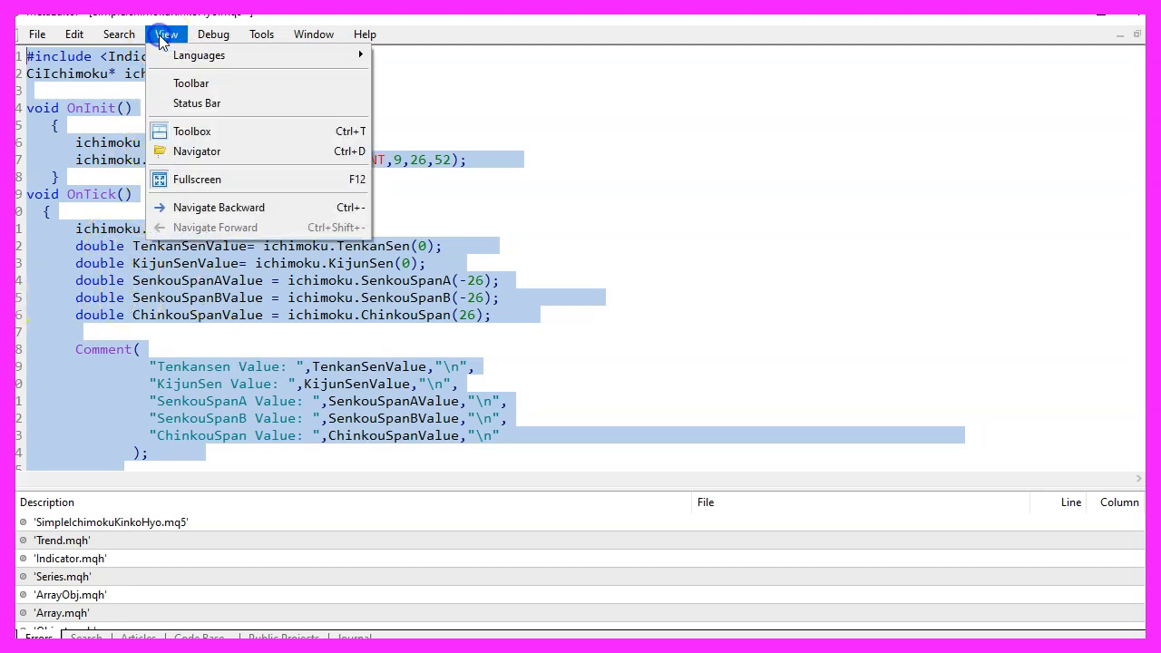
pyautogui.click(191, 82)
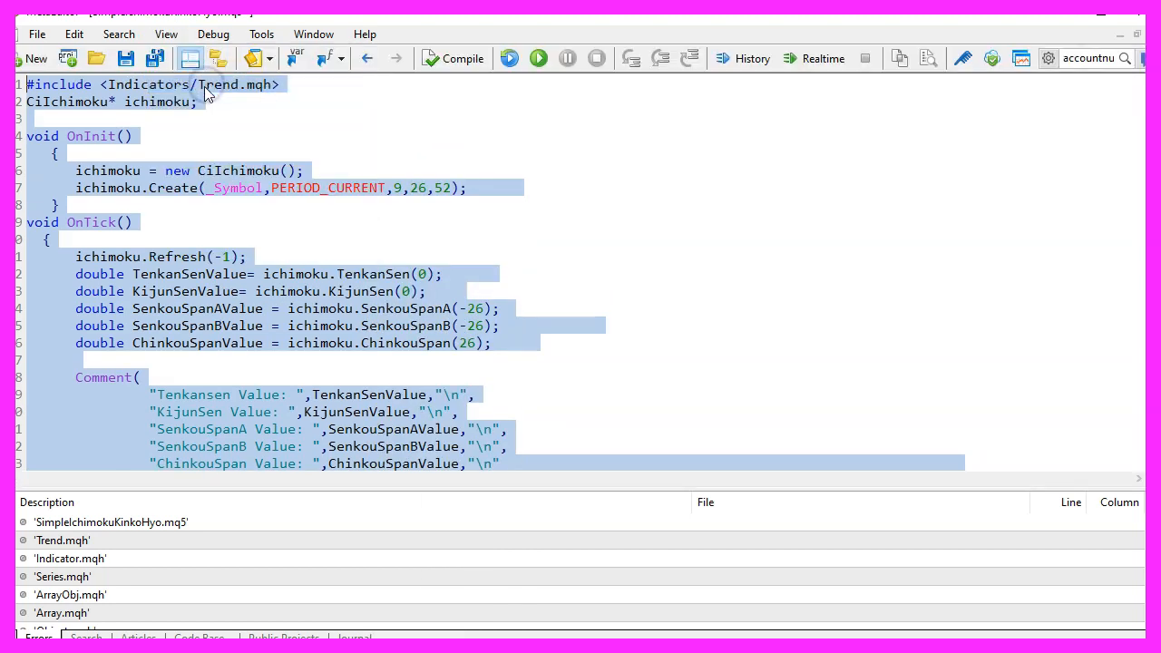
pyautogui.moveTo(451, 65)
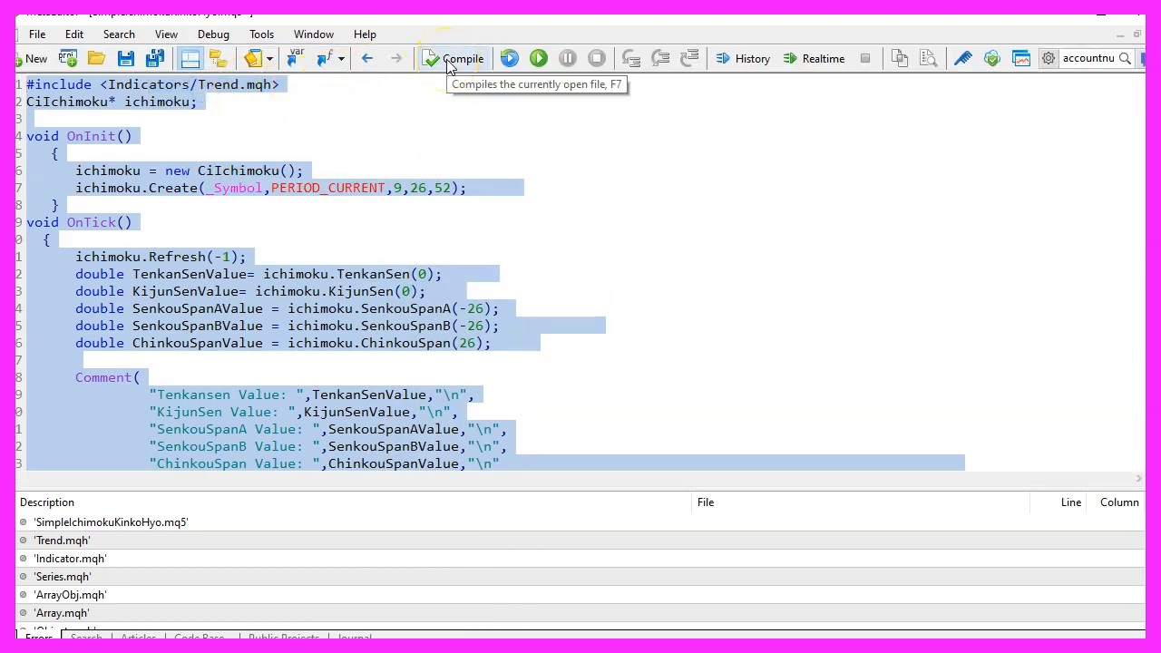
pyautogui.click(463, 58)
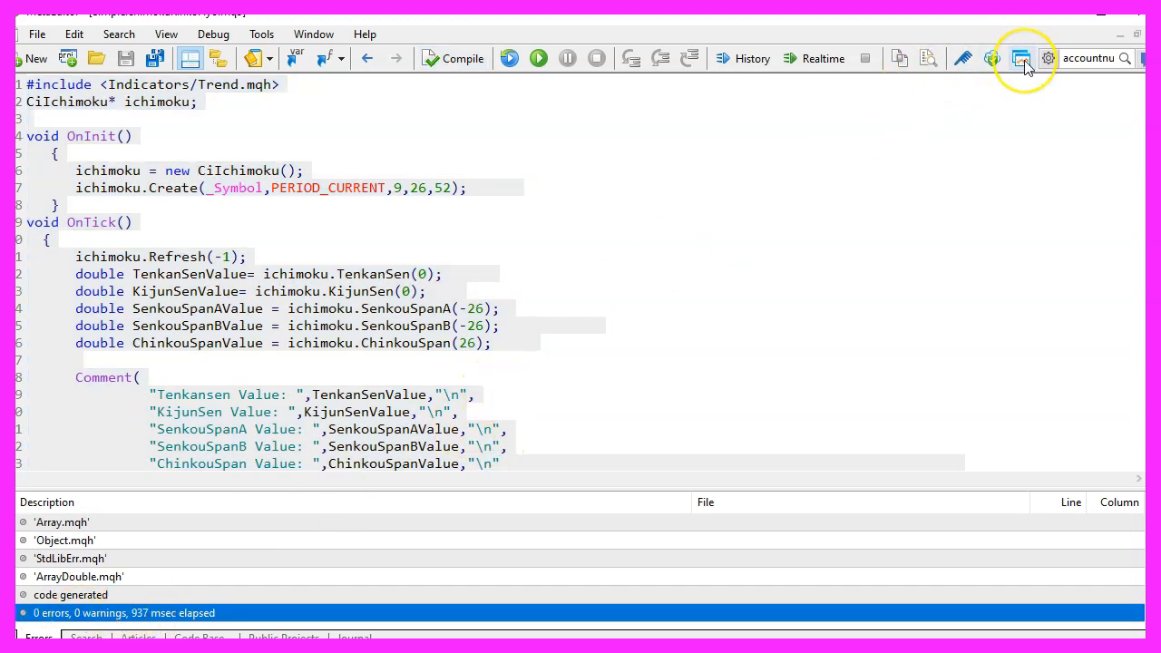
pyautogui.moveTo(1022, 58)
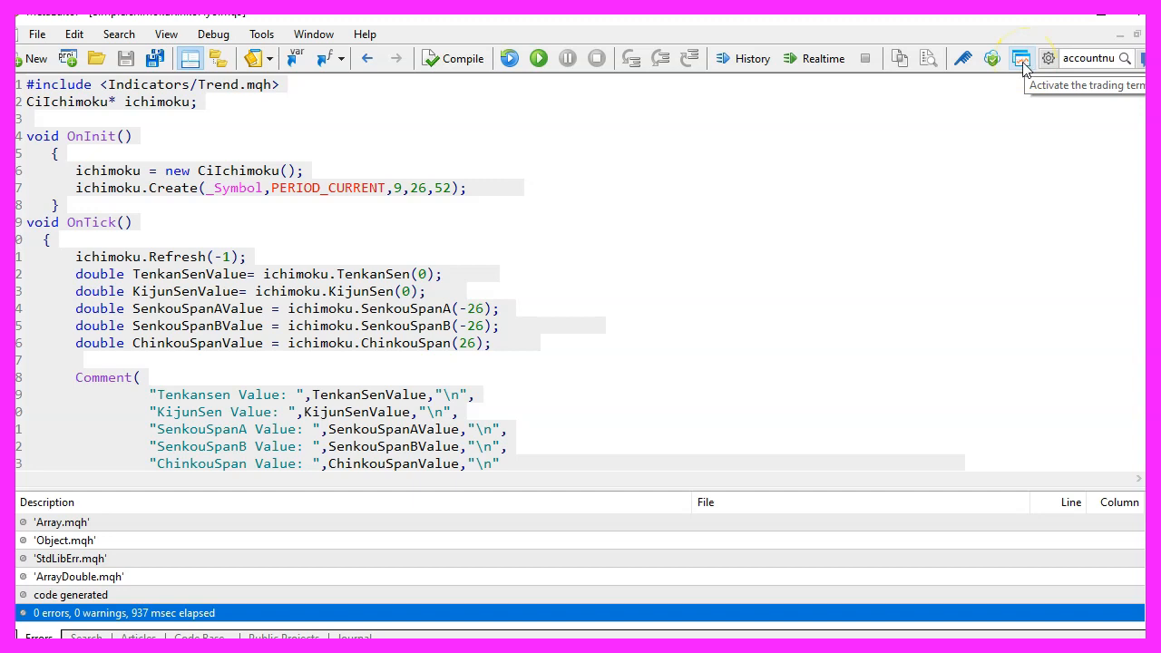
# - Switch to MetaTrader 5, open the Strategy Tester, and start the visual USDJPY M1 test
pyautogui.click(1021, 58)
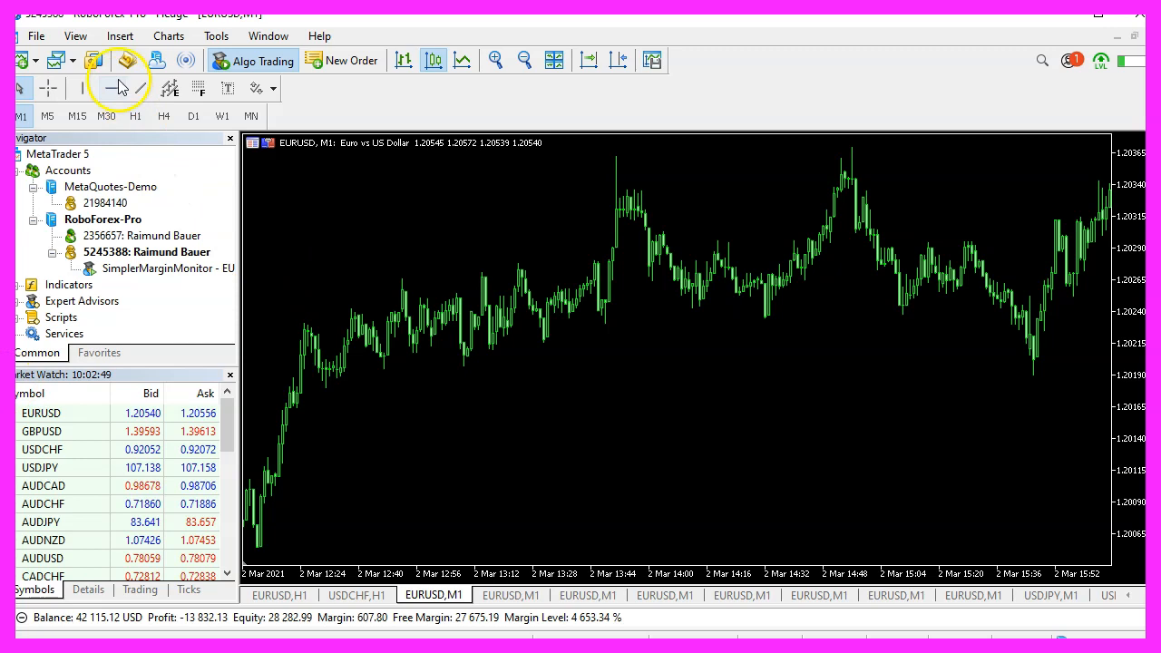
pyautogui.click(76, 35)
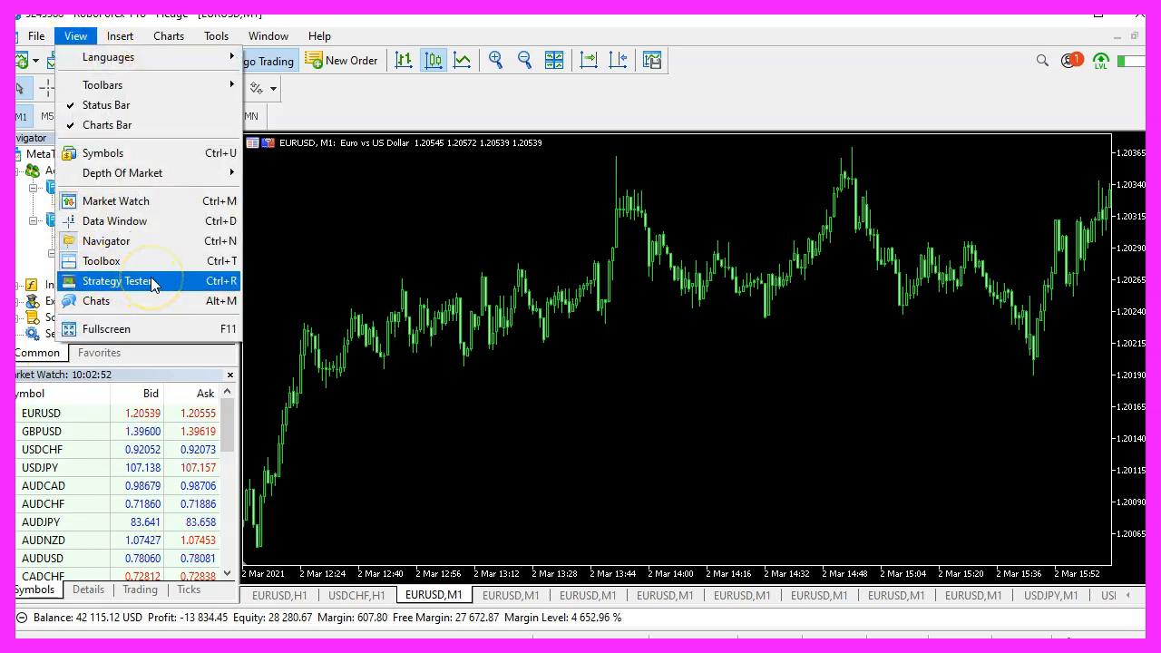
pyautogui.click(120, 280)
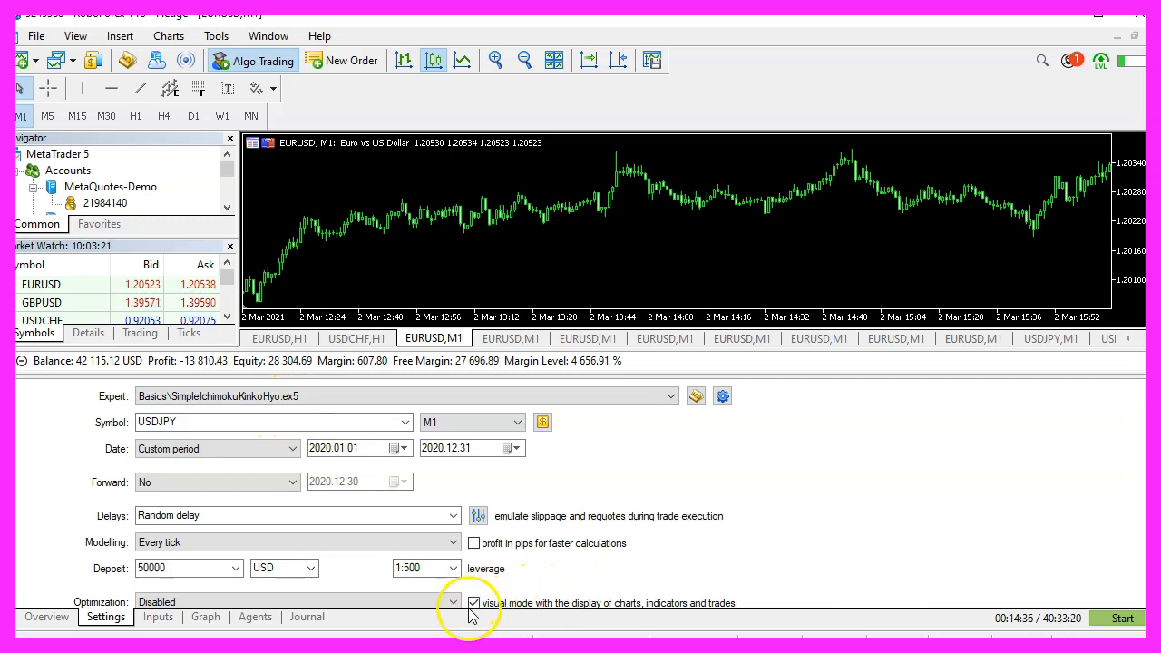
pyautogui.click(1122, 618)
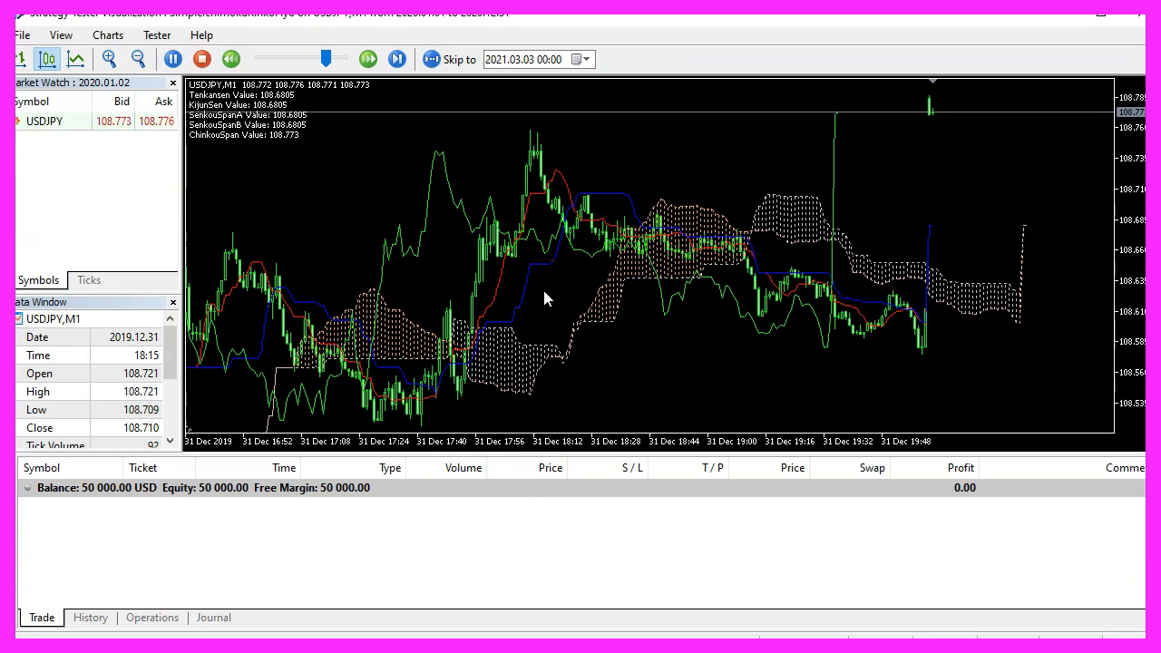
pyautogui.moveTo(558, 263)
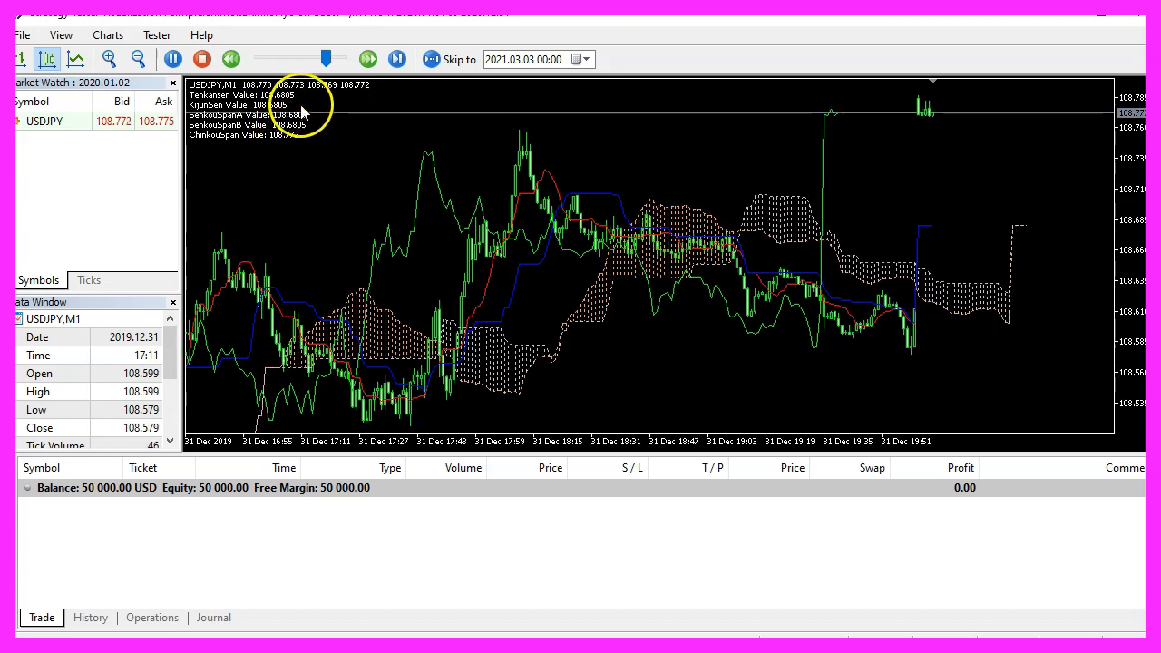
# - Pause the visual backtest once the chart comment shows the five Ichimoku values
pyautogui.click(367, 59)
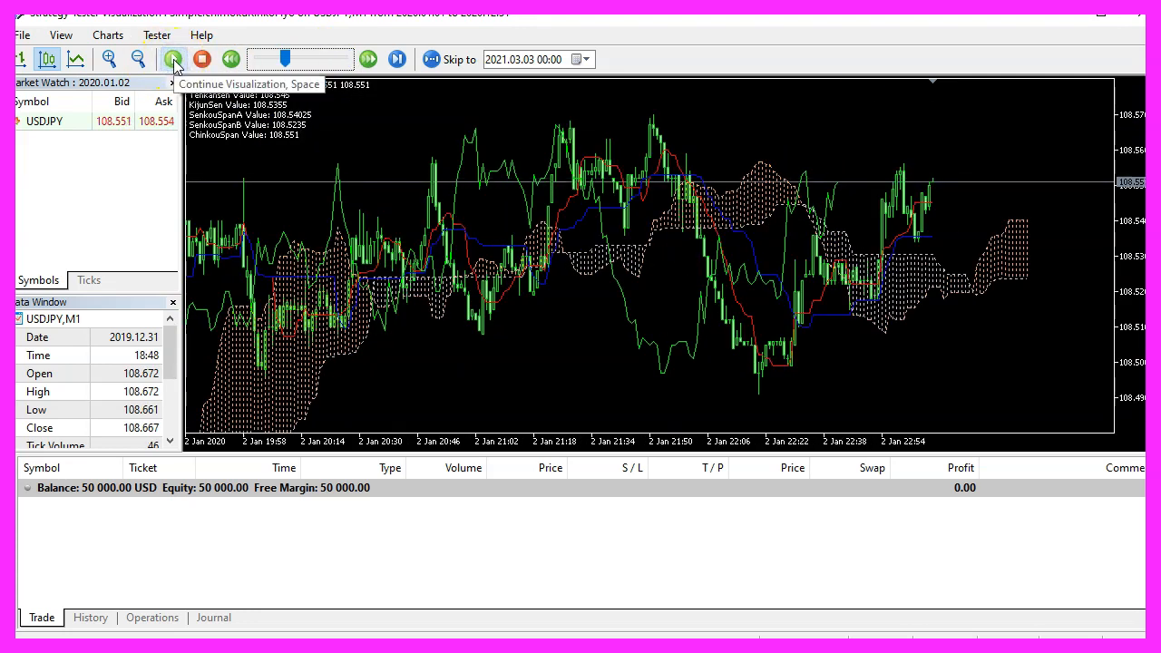
# - Resume the visual backtest after comparing the cloud values with the comment
pyautogui.click(172, 59)
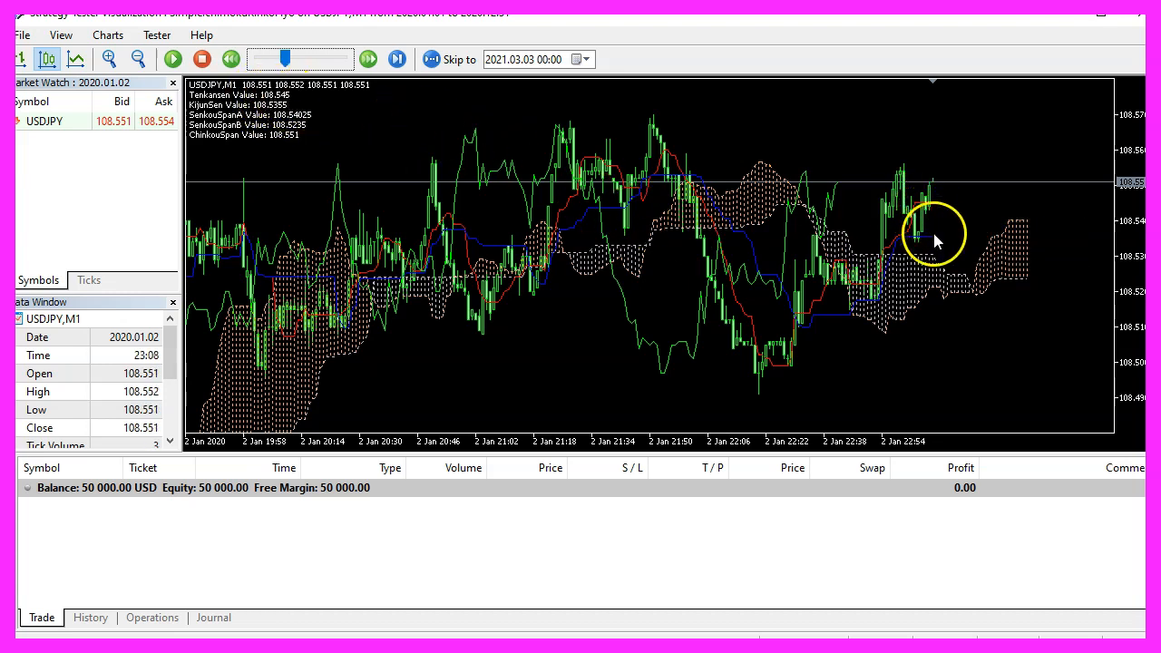
pyautogui.moveTo(887, 240)
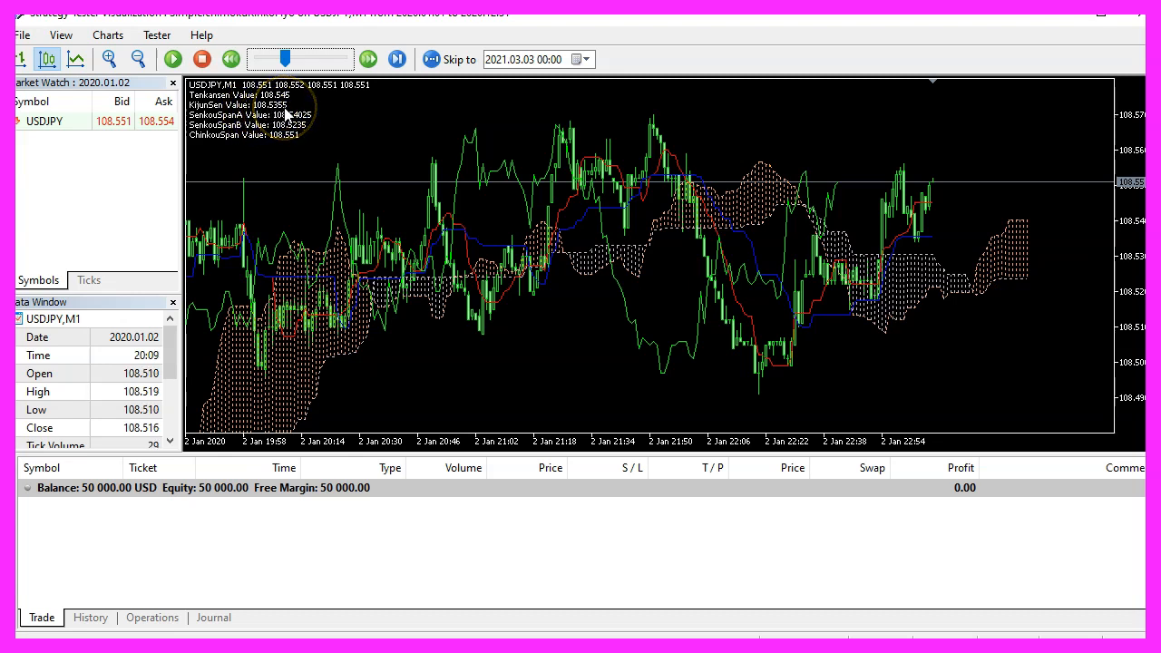
pyautogui.moveTo(1032, 225)
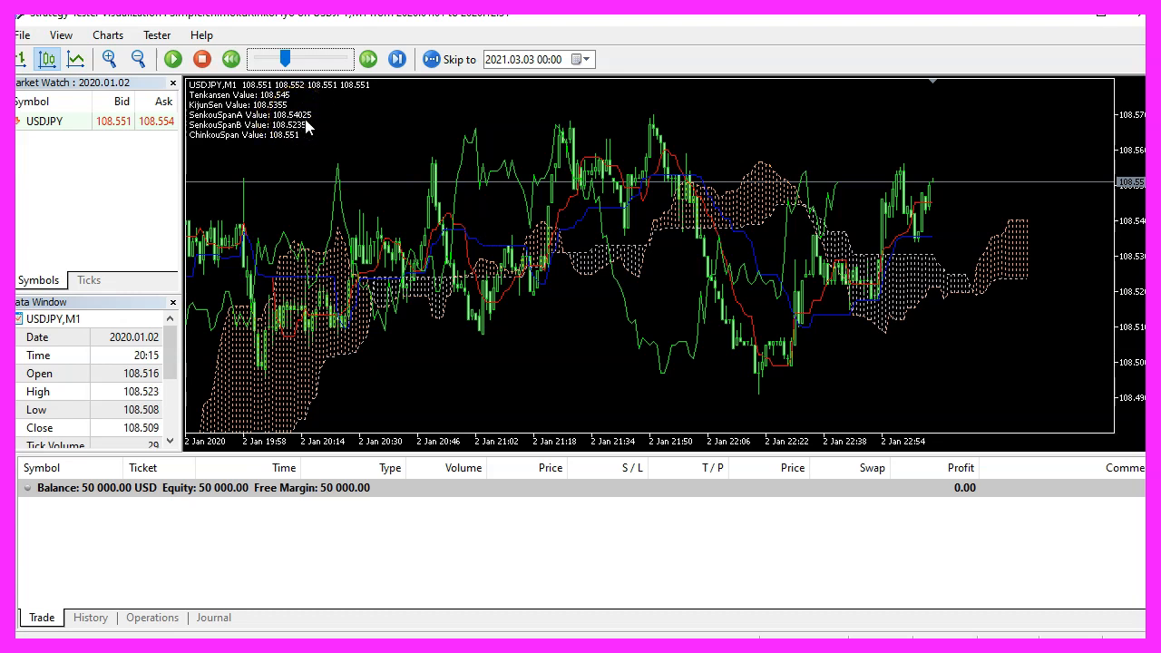
pyautogui.moveTo(1030, 227)
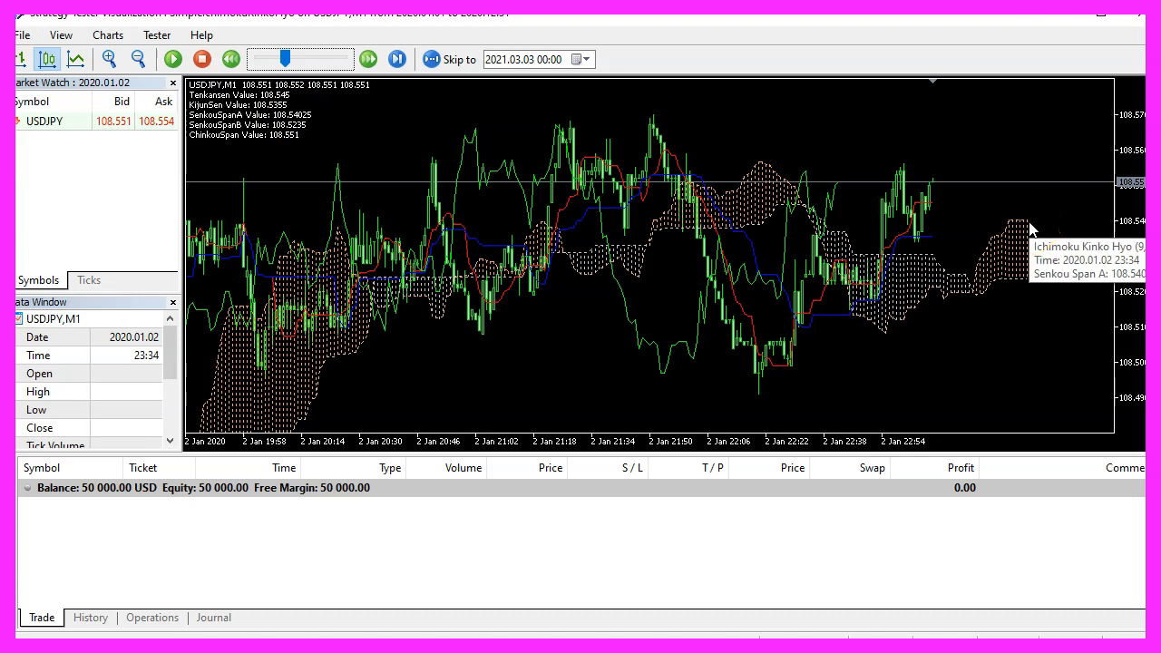
pyautogui.moveTo(1029, 284)
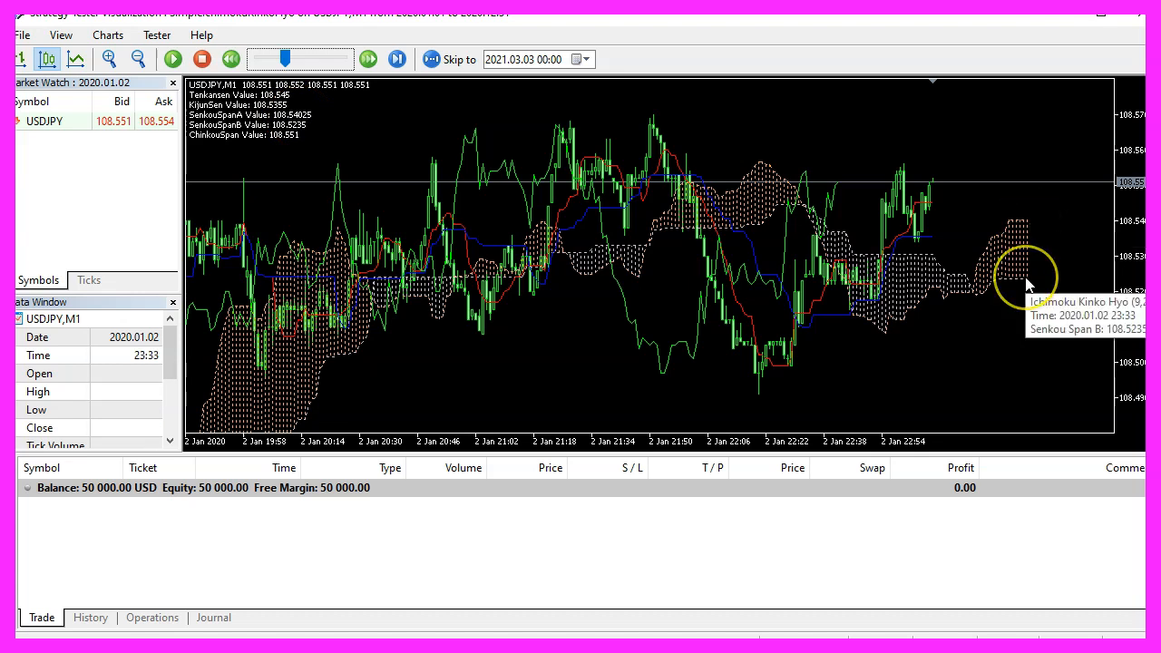
pyautogui.moveTo(1028, 284)
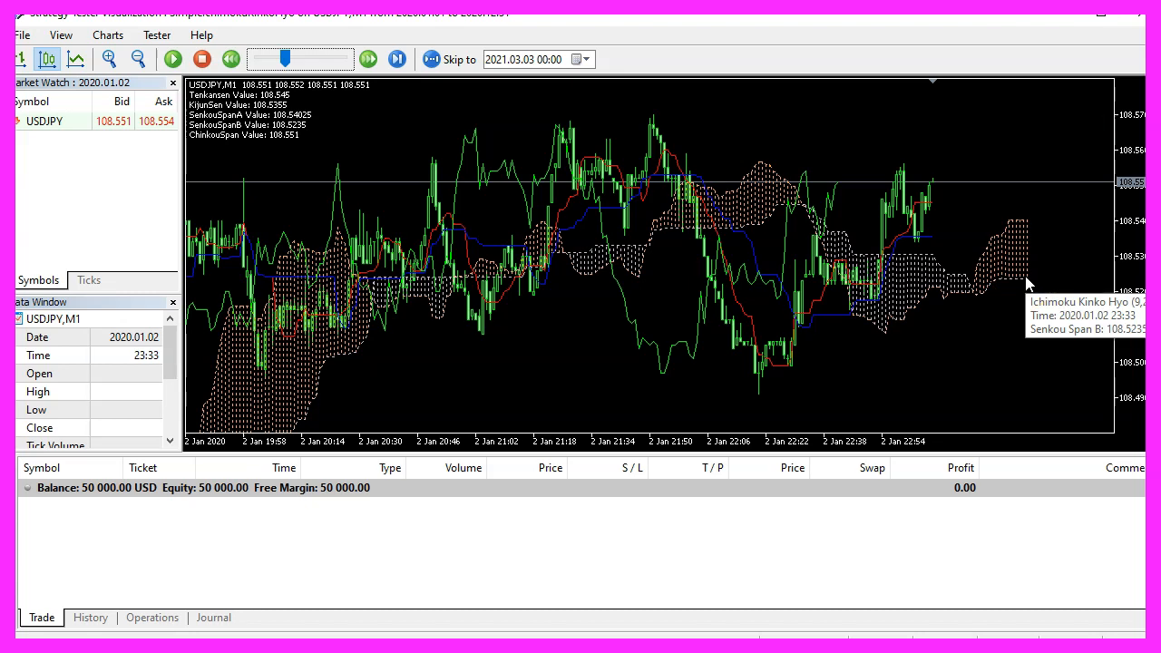
pyautogui.moveTo(303, 136)
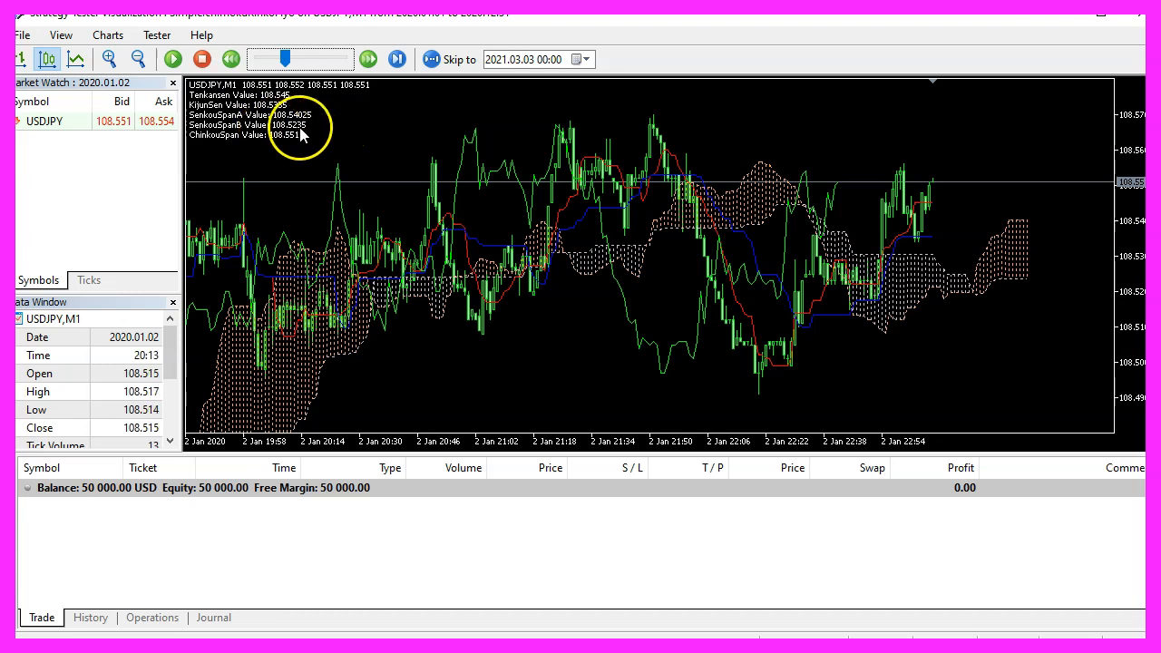
pyautogui.moveTo(214, 140)
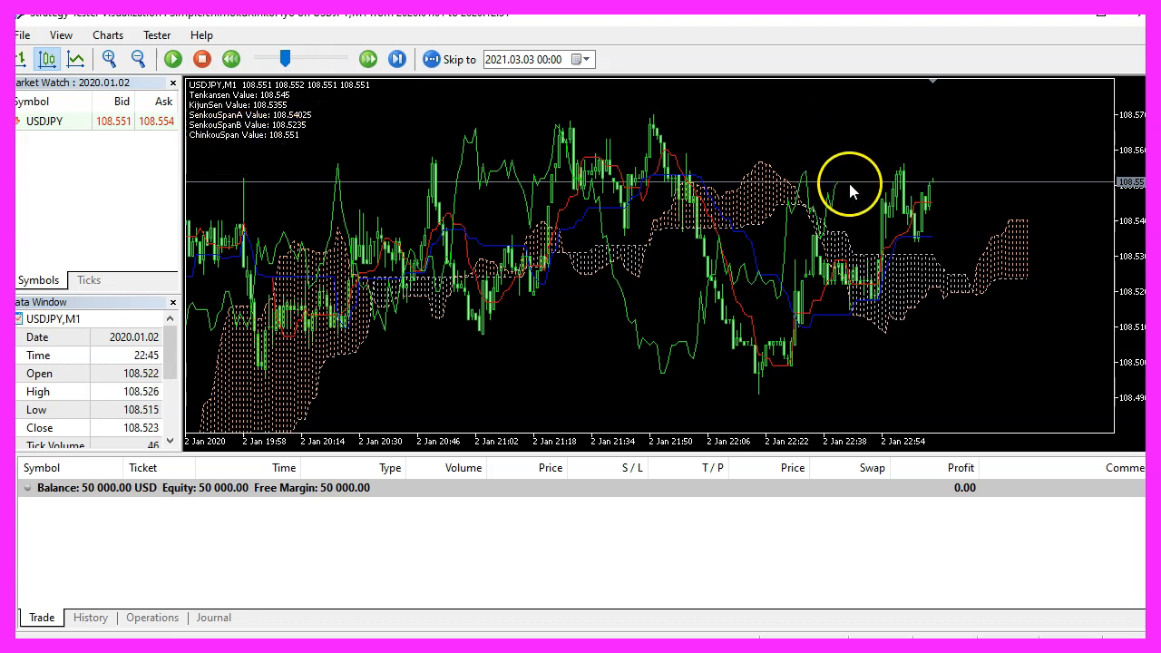
pyautogui.moveTo(839, 190)
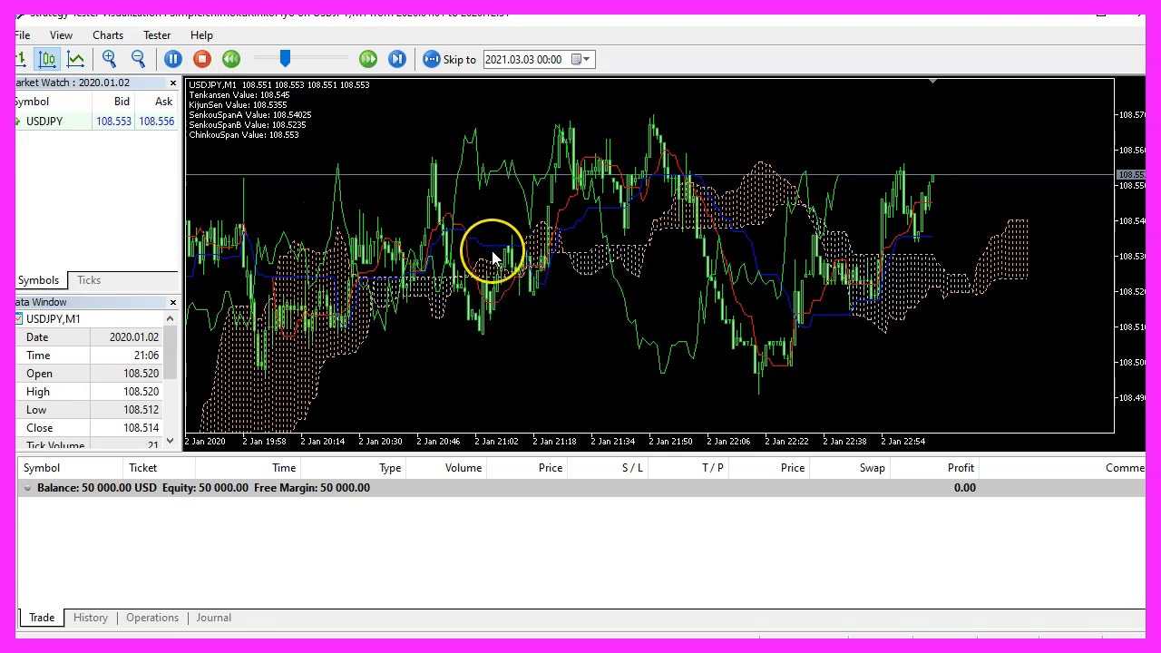
pyautogui.moveTo(494, 263)
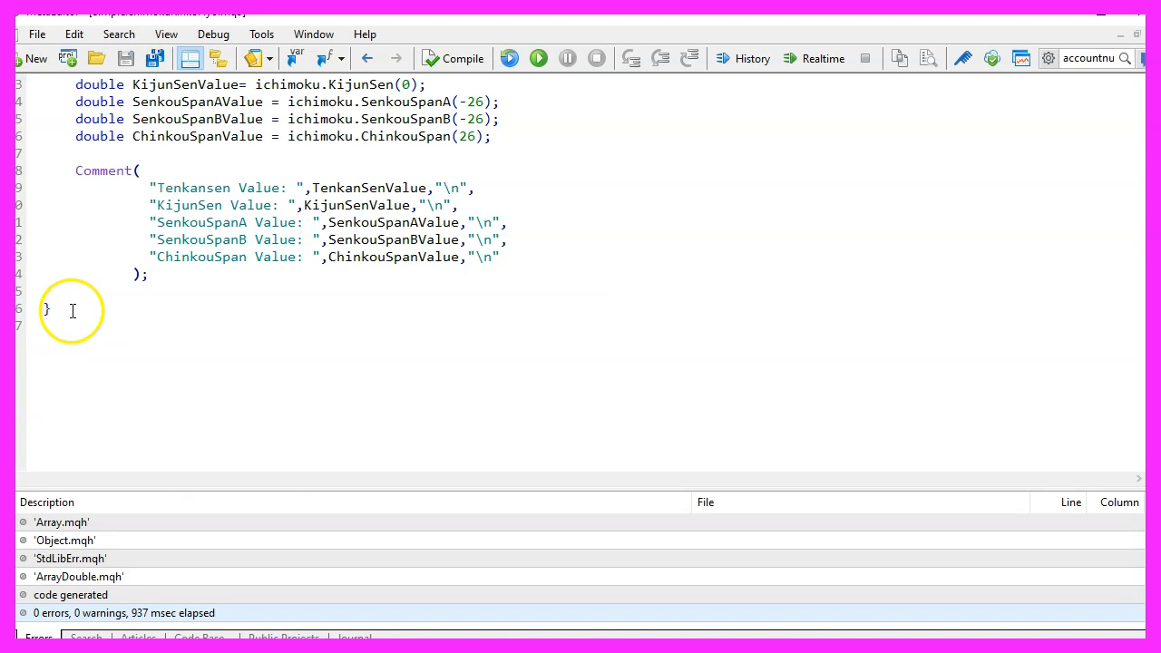
# - Select all of the SimpleIchimokuKinkoHyo source code in MetaEditor
pyautogui.press('ctrl+a')
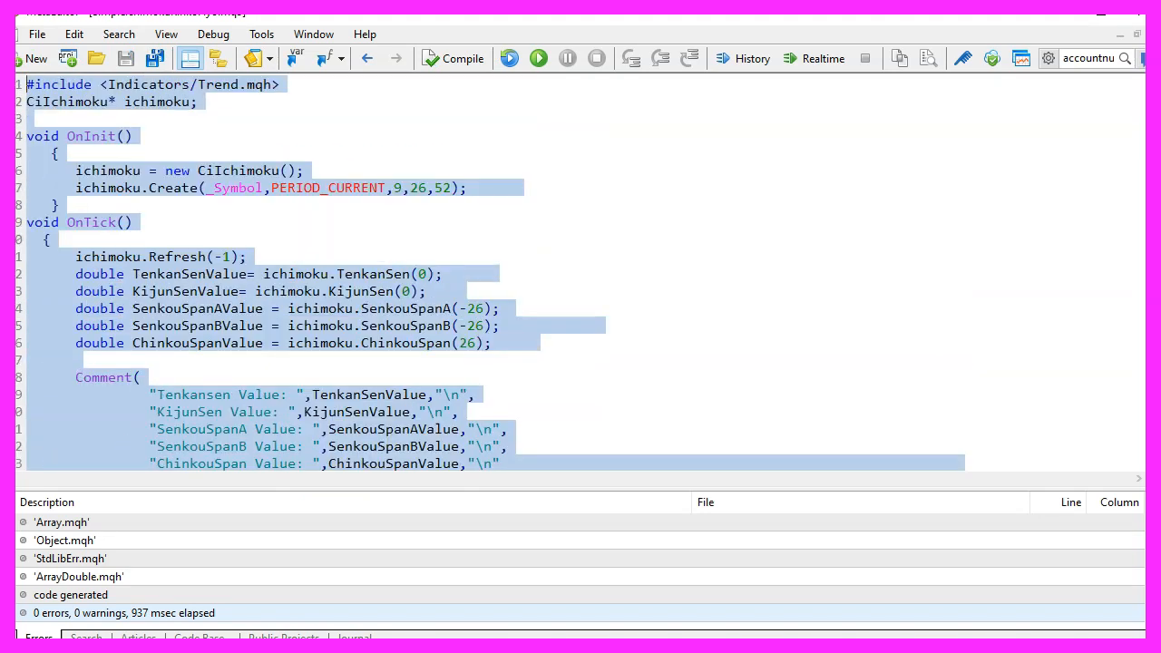